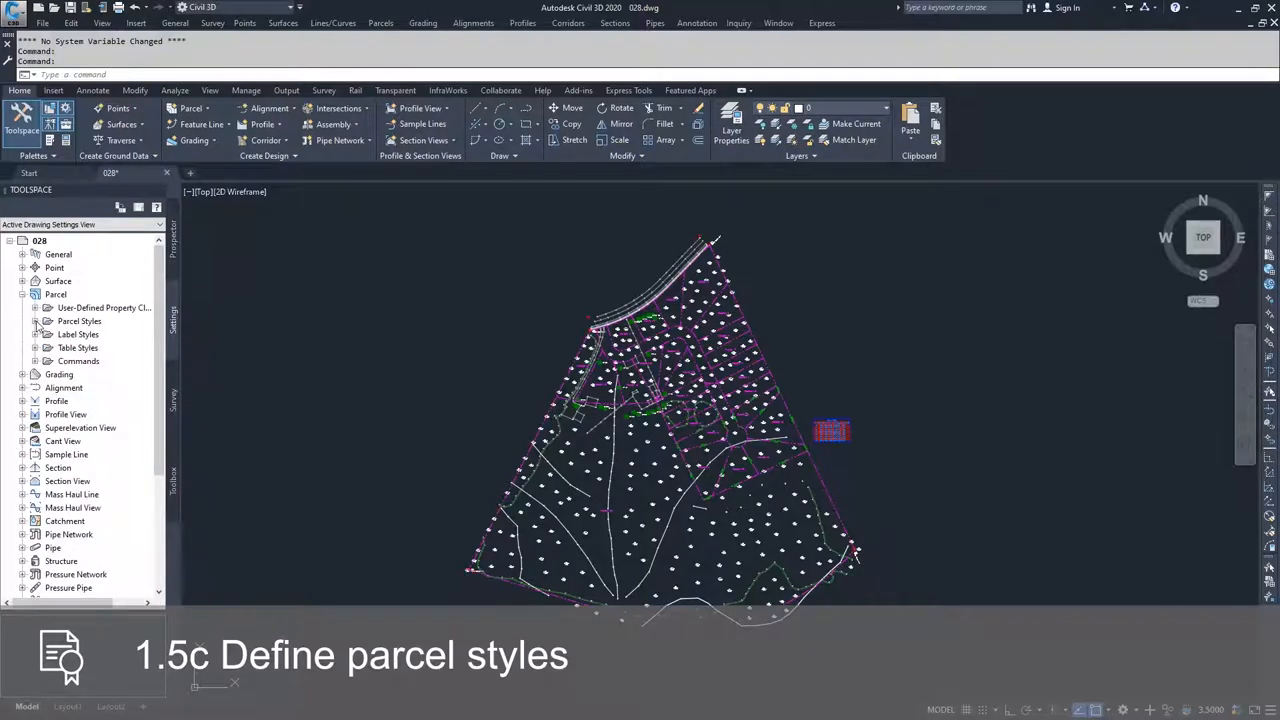
Expand Parcel Styles to list Basic, Open Space, Property, Road, Single Family and Standard
{"action": "left_click", "coordinate": [36, 320]}
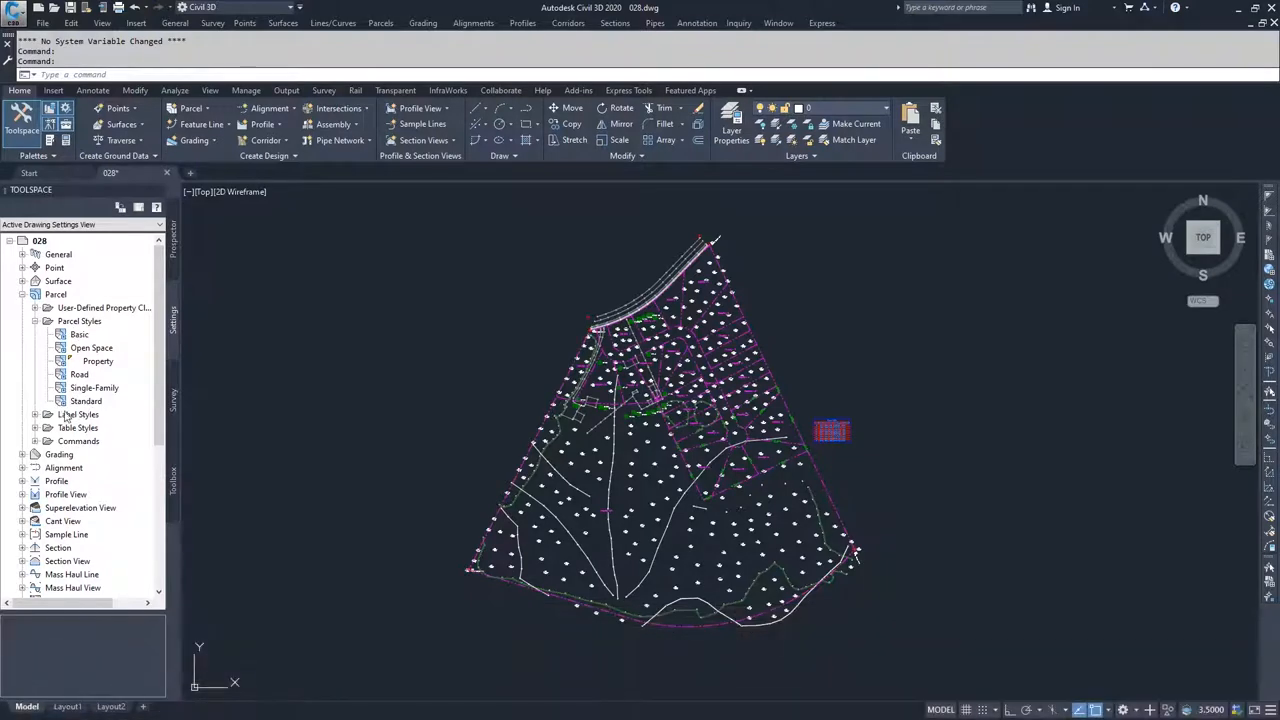
{"action": "mouse_move", "coordinate": [84, 348]}
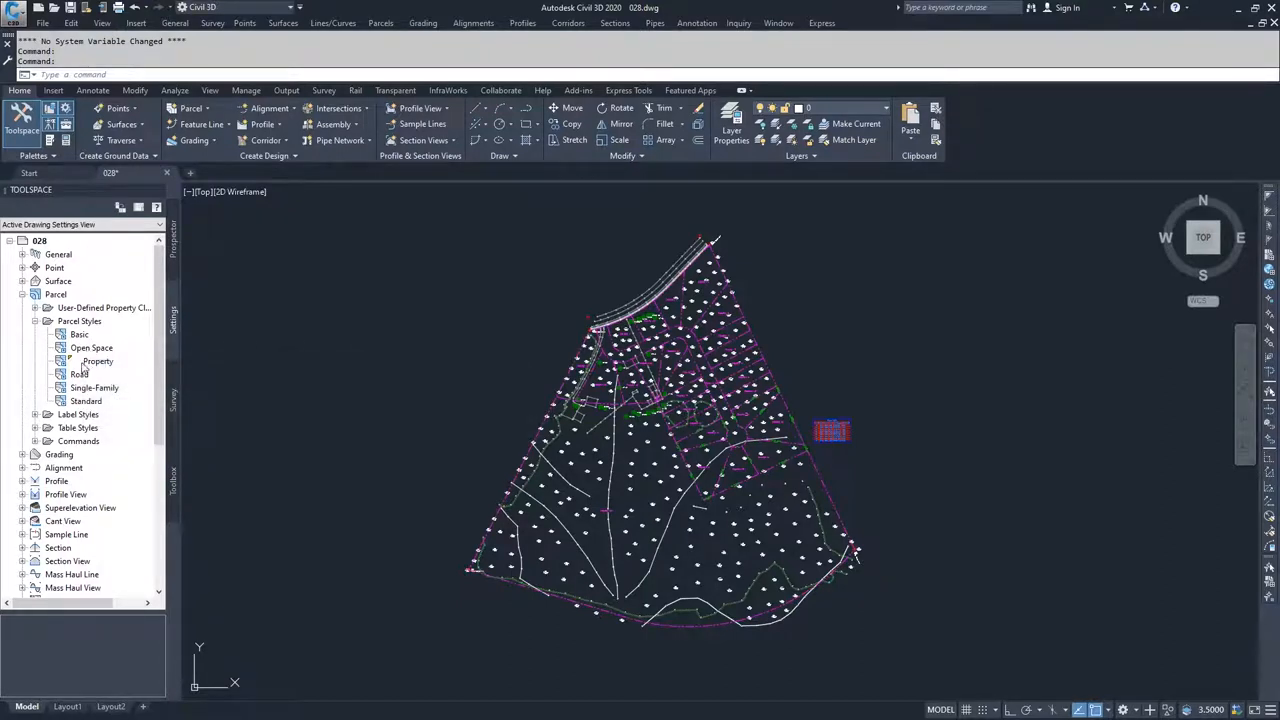
{"action": "mouse_move", "coordinate": [98, 360]}
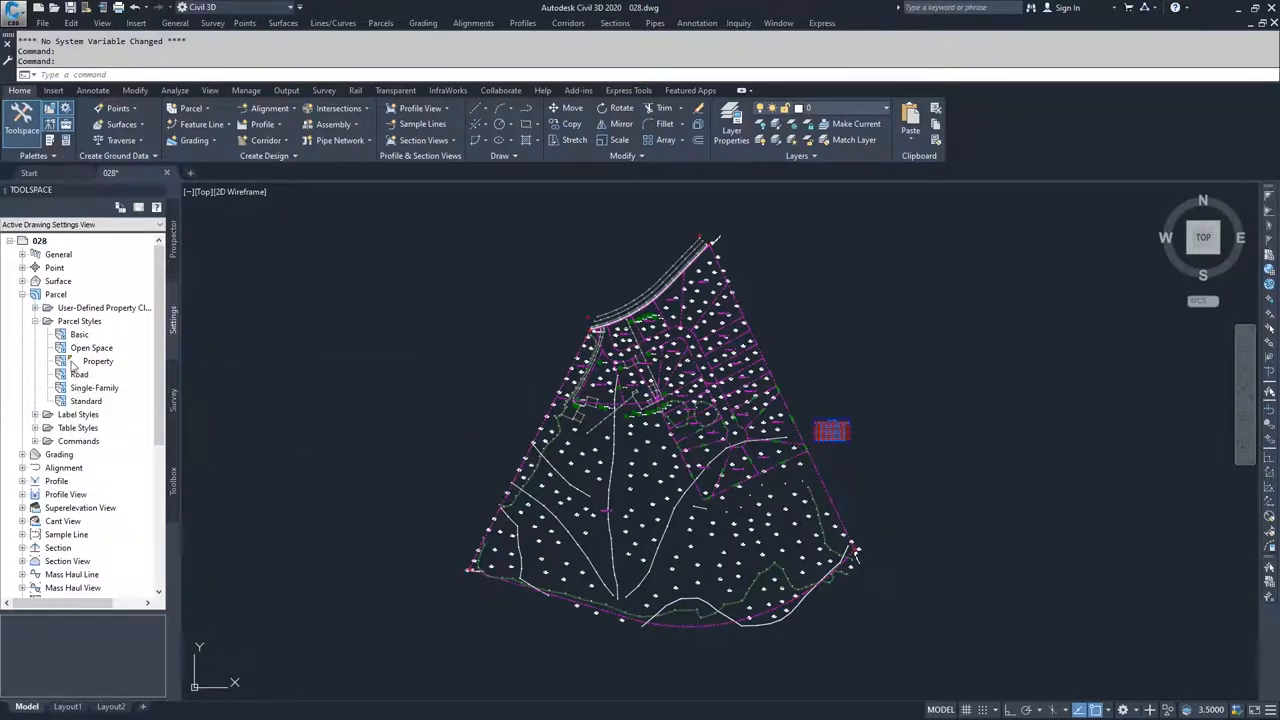
{"action": "right_click", "coordinate": [98, 360]}
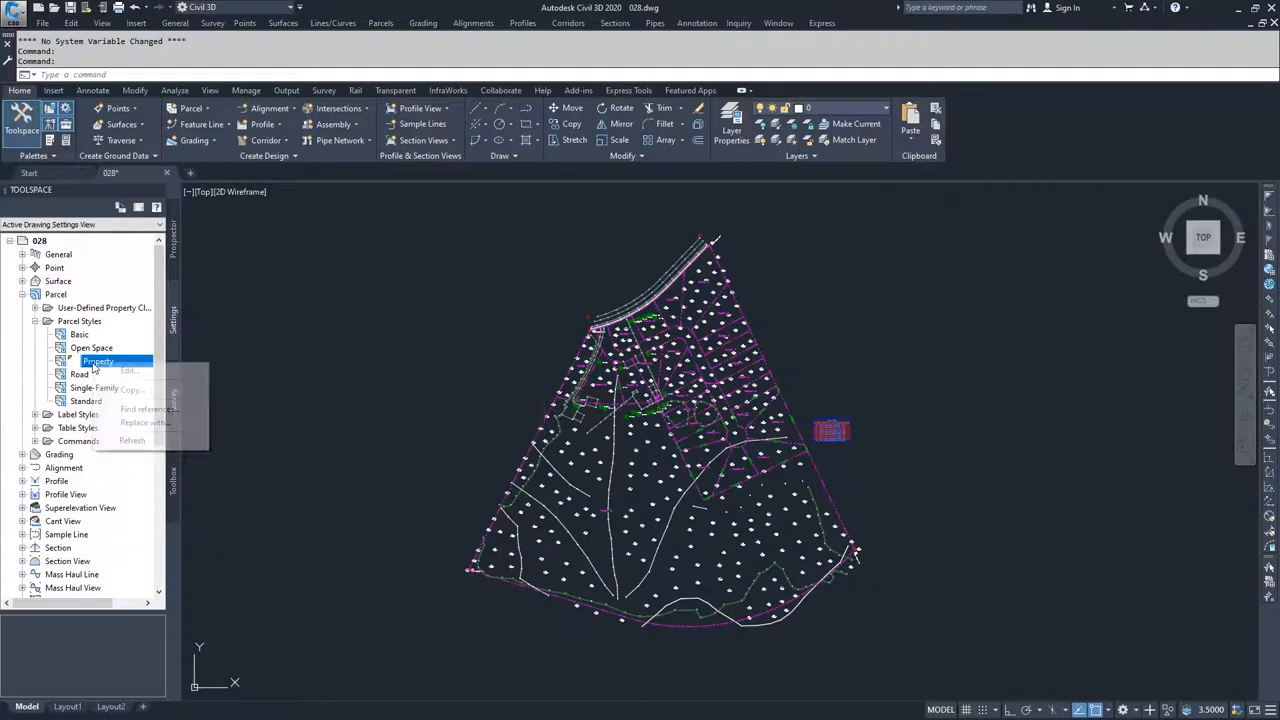
{"action": "left_click", "coordinate": [128, 370]}
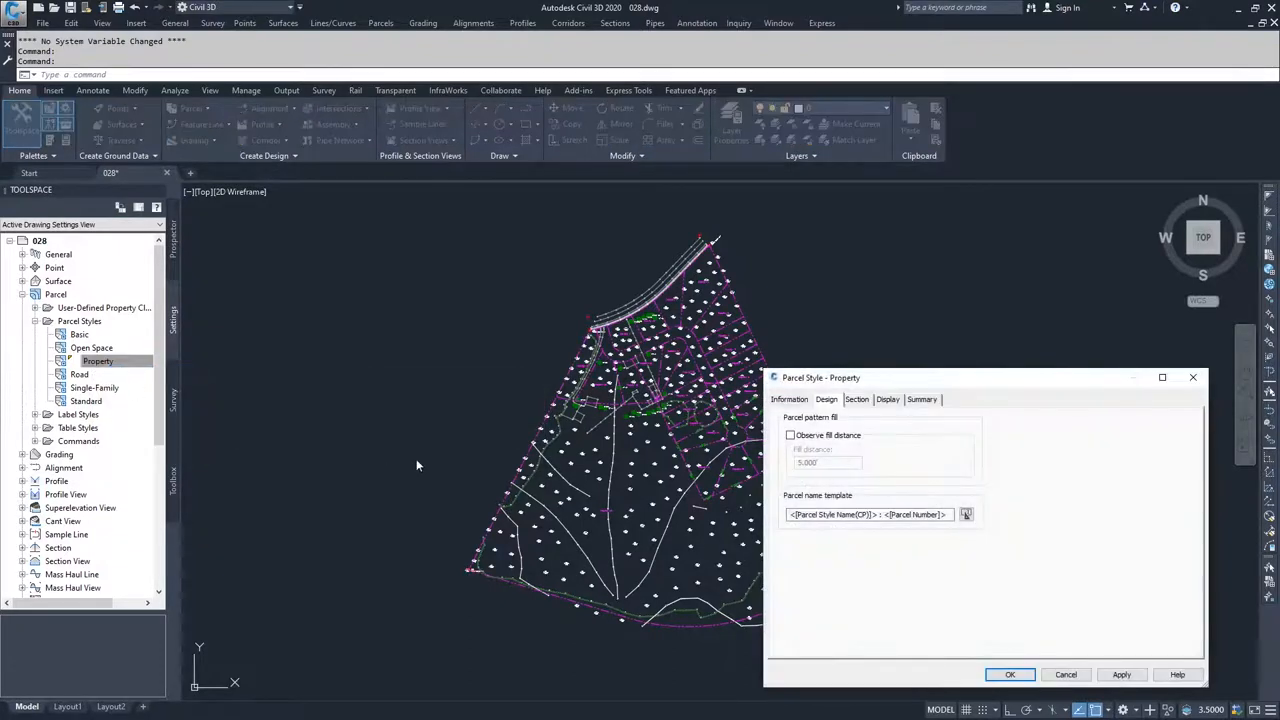
{"action": "left_click", "coordinate": [788, 400]}
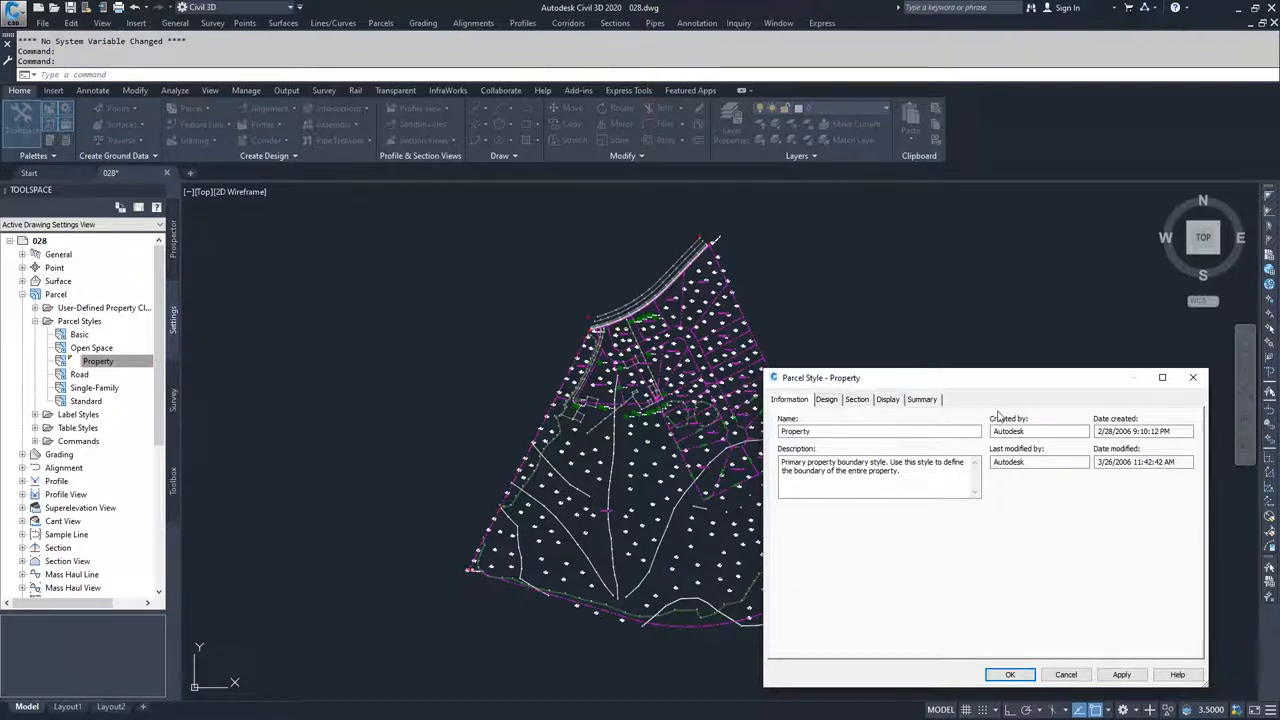
{"action": "mouse_move", "coordinate": [984, 420]}
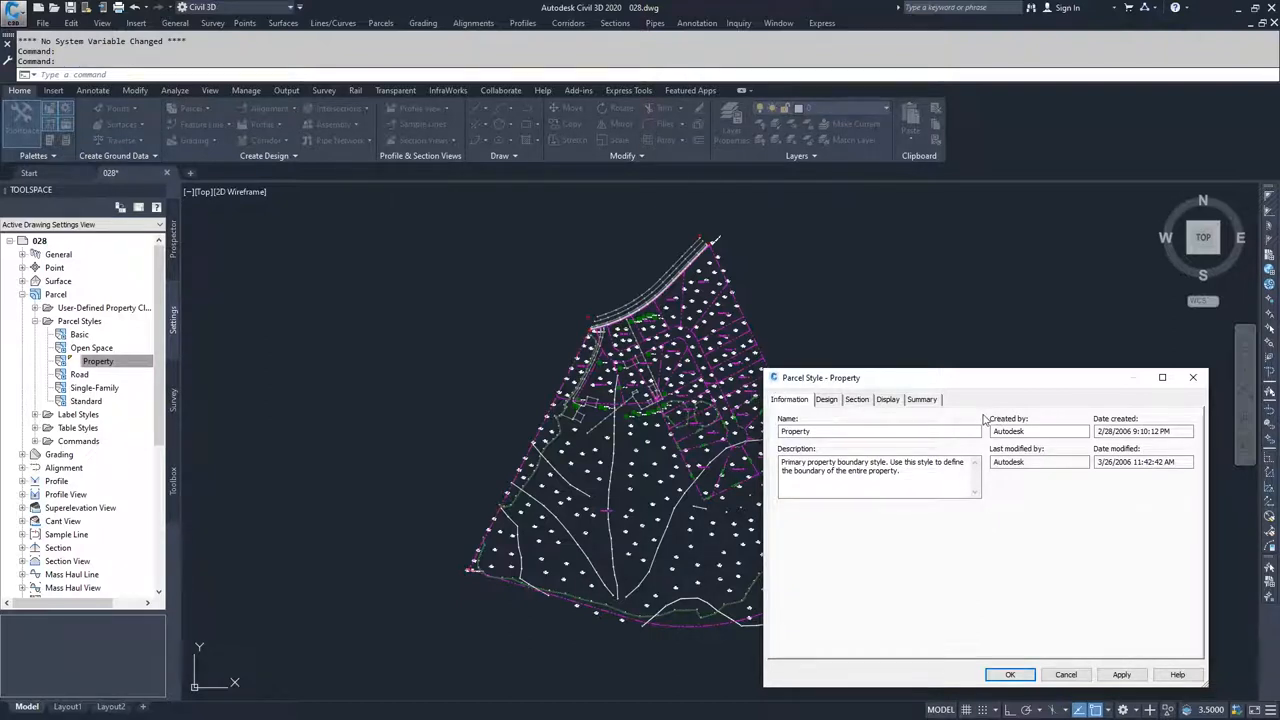
{"action": "mouse_move", "coordinate": [1066, 674]}
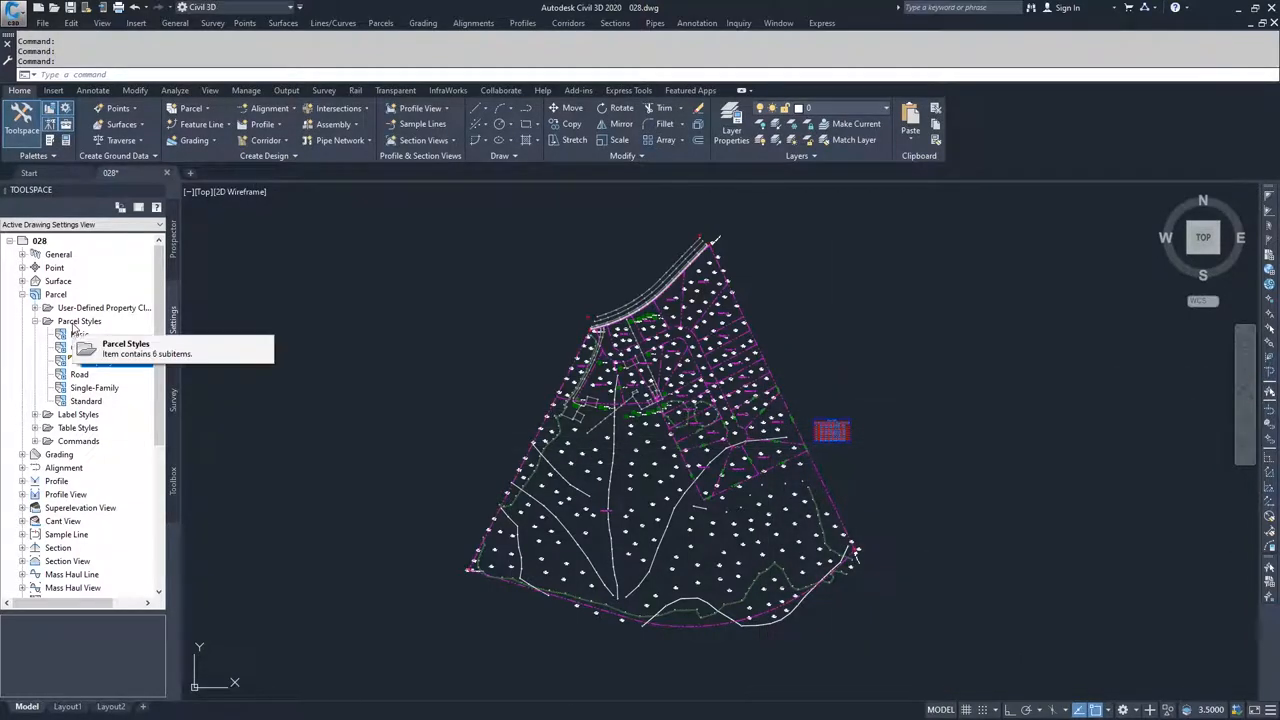
Create a new parcel style and name it Park on the Information settings
{"action": "left_click", "coordinate": [80, 320]}
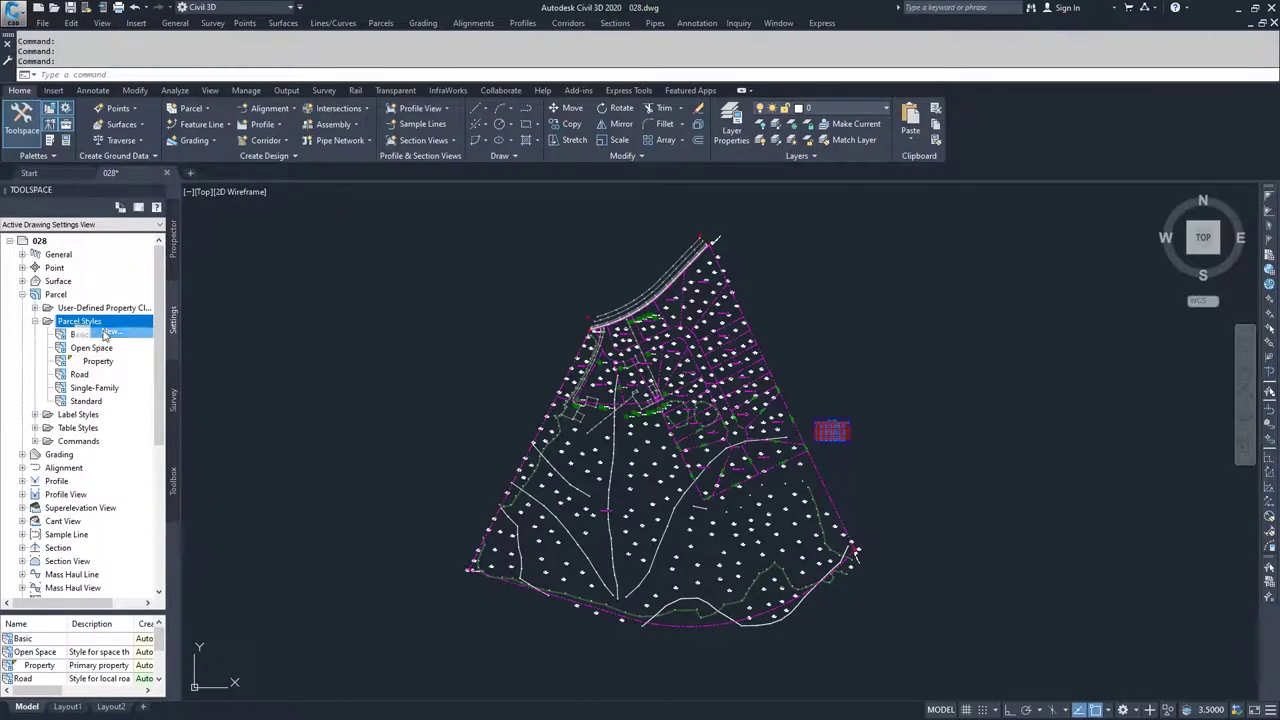
{"action": "left_click", "coordinate": [100, 332]}
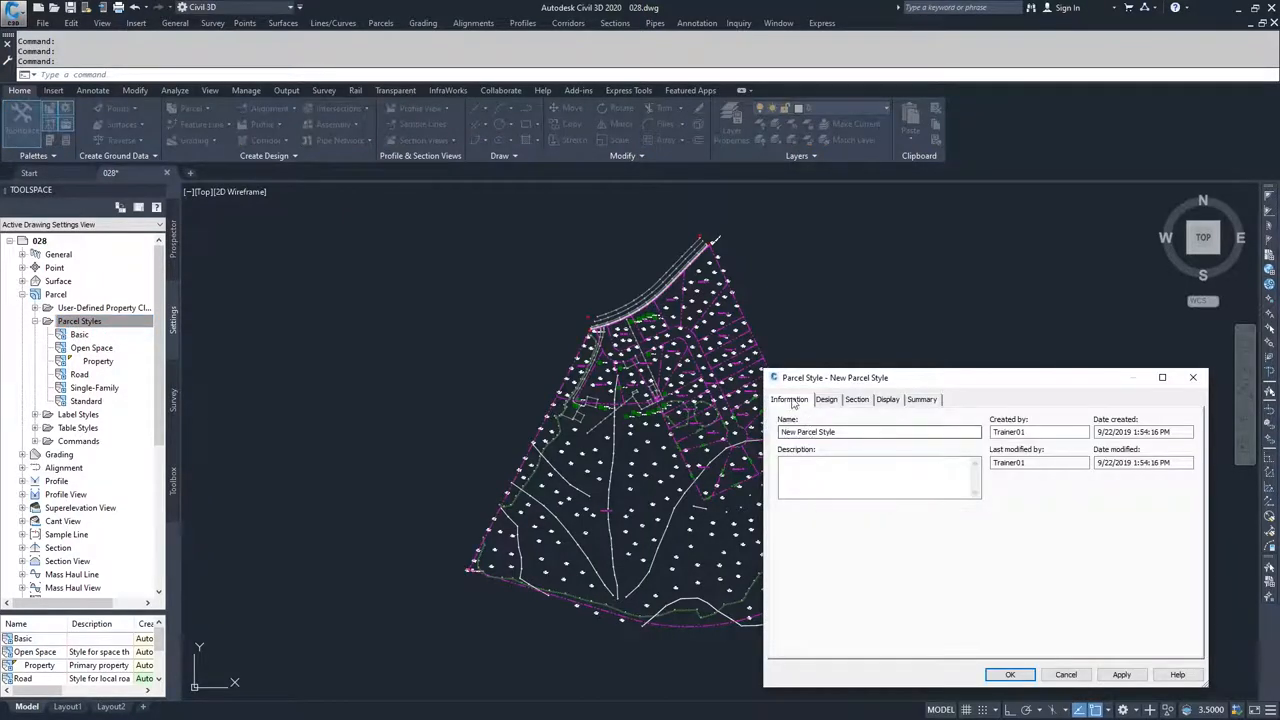
{"action": "triple_click", "coordinate": [880, 432]}
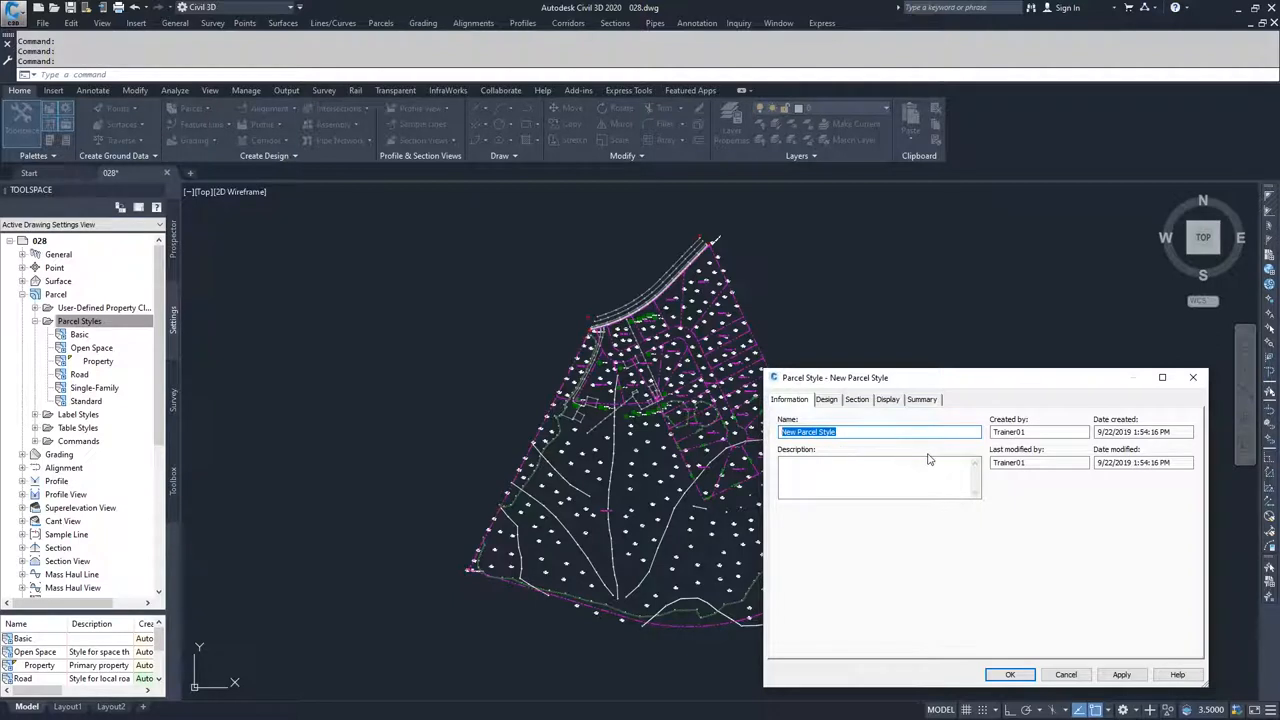
{"action": "type", "text": "Park"}
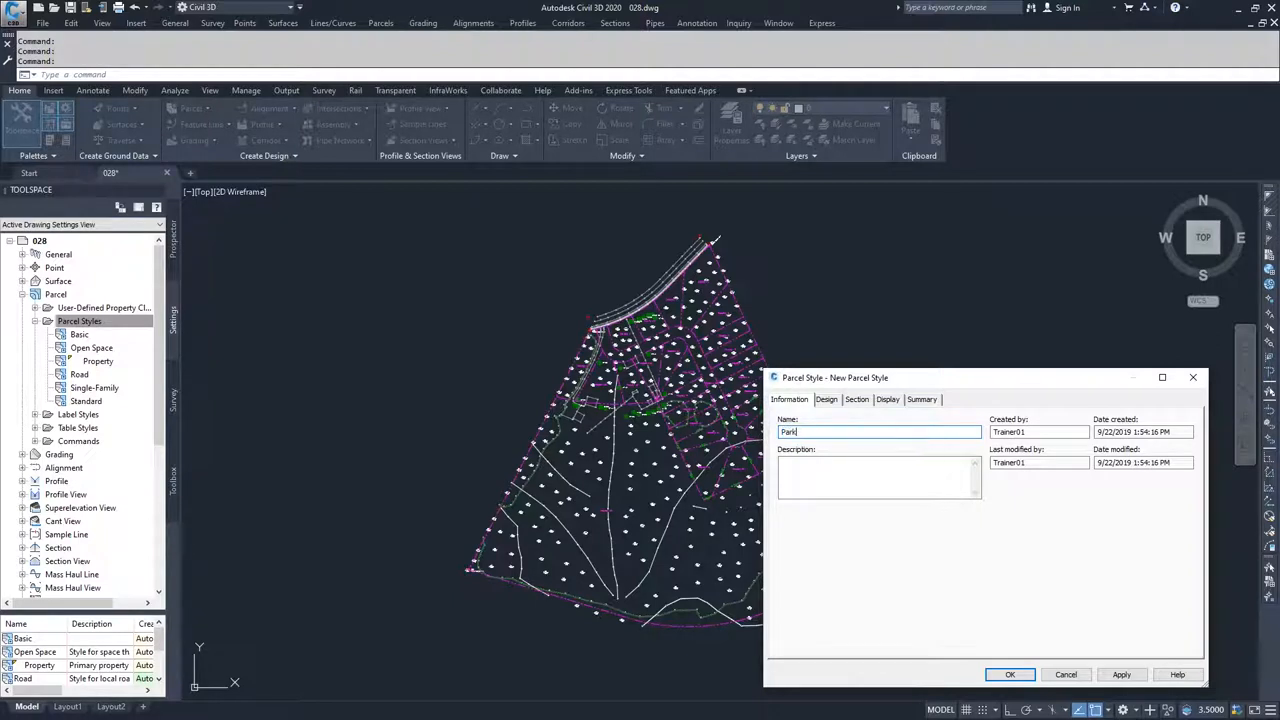
{"action": "left_click", "coordinate": [878, 476]}
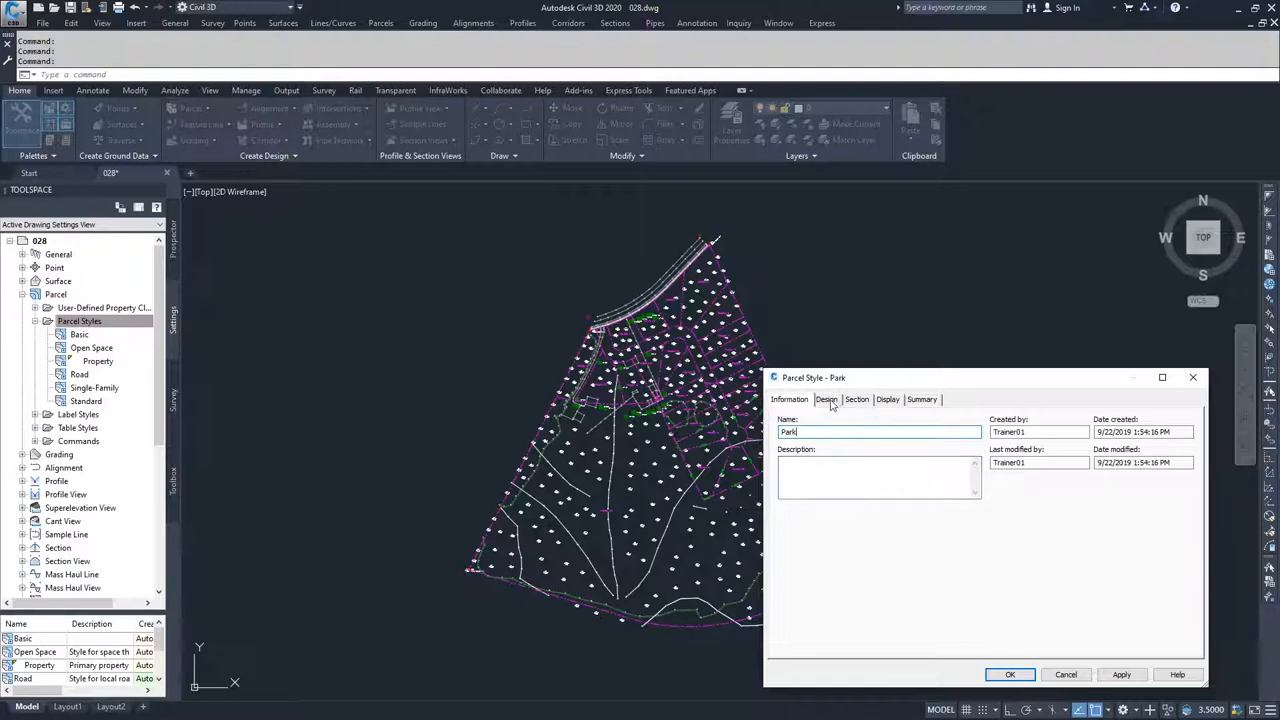
Switch off Observe Fill Distance so the Park fill covers the whole parcel
{"action": "left_click", "coordinate": [826, 400]}
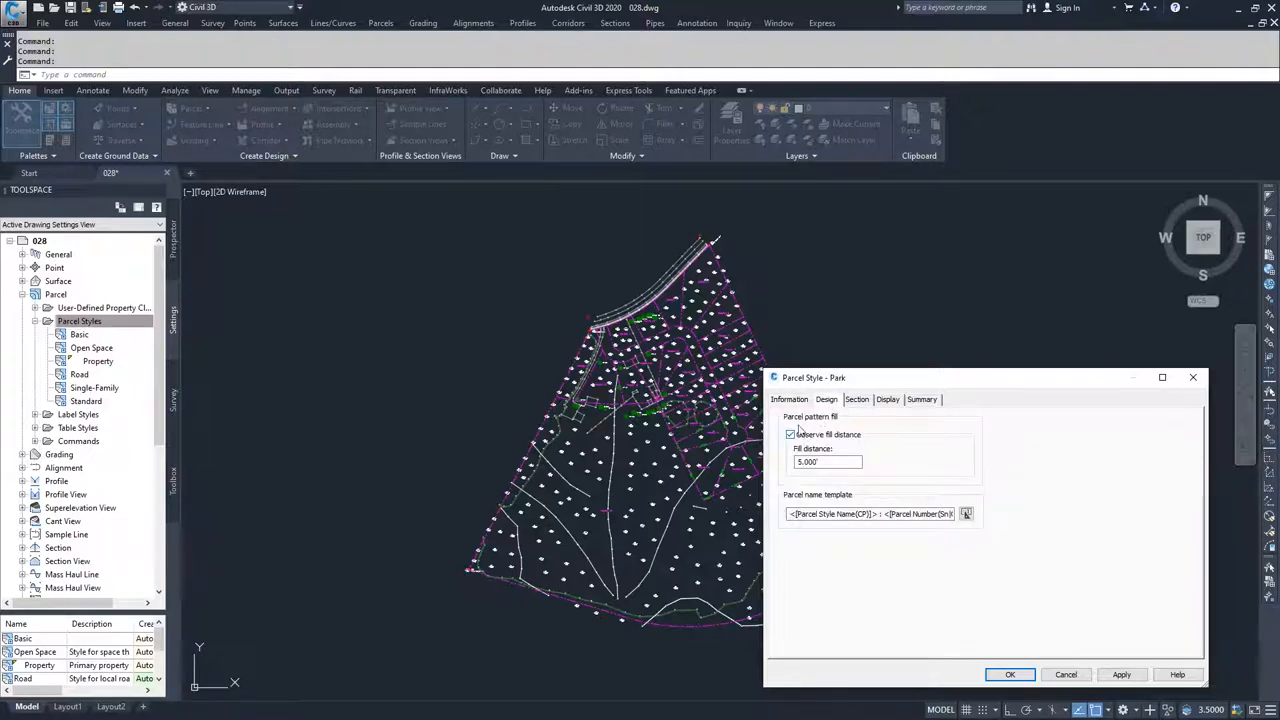
{"action": "mouse_move", "coordinate": [848, 432]}
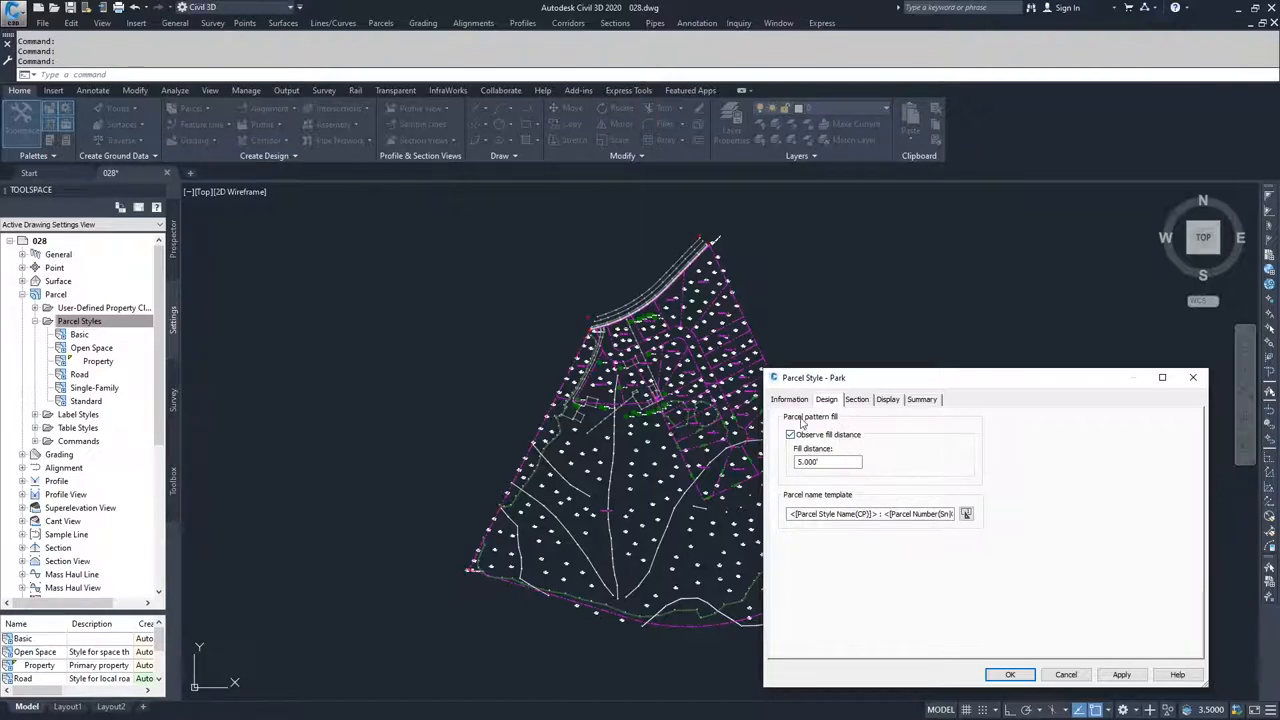
{"action": "mouse_move", "coordinate": [838, 448]}
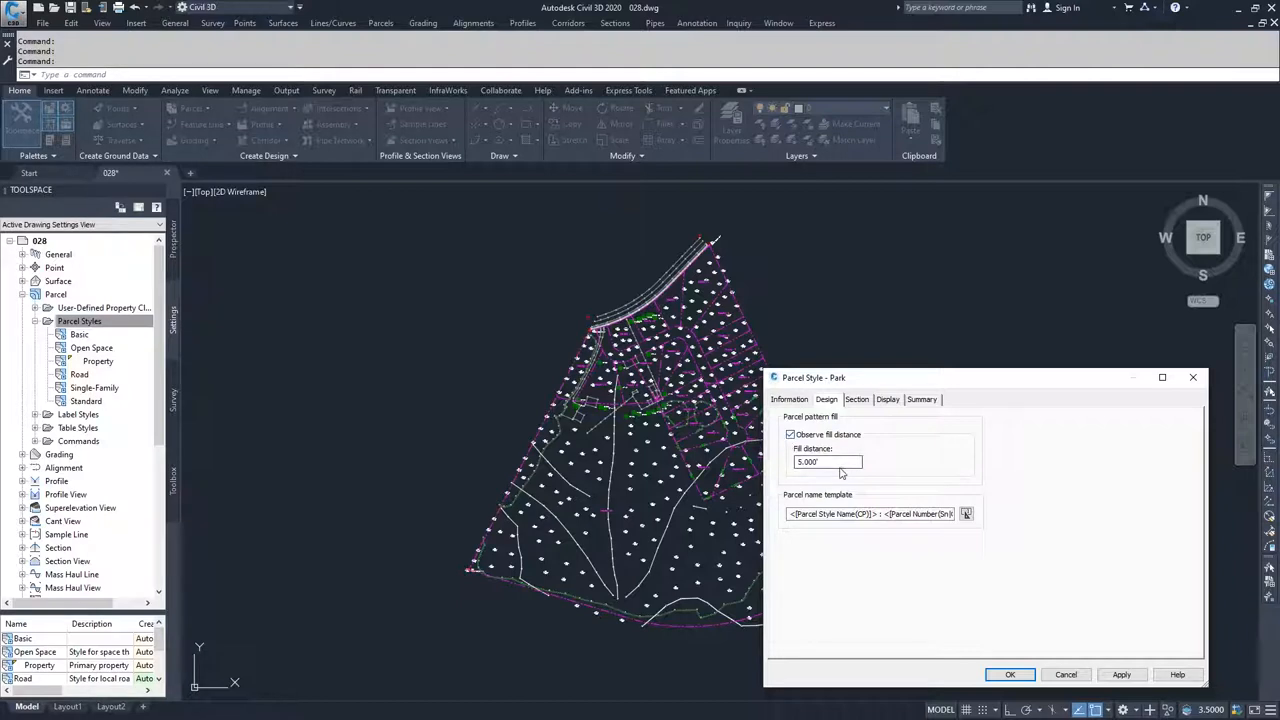
{"action": "left_click", "coordinate": [828, 460]}
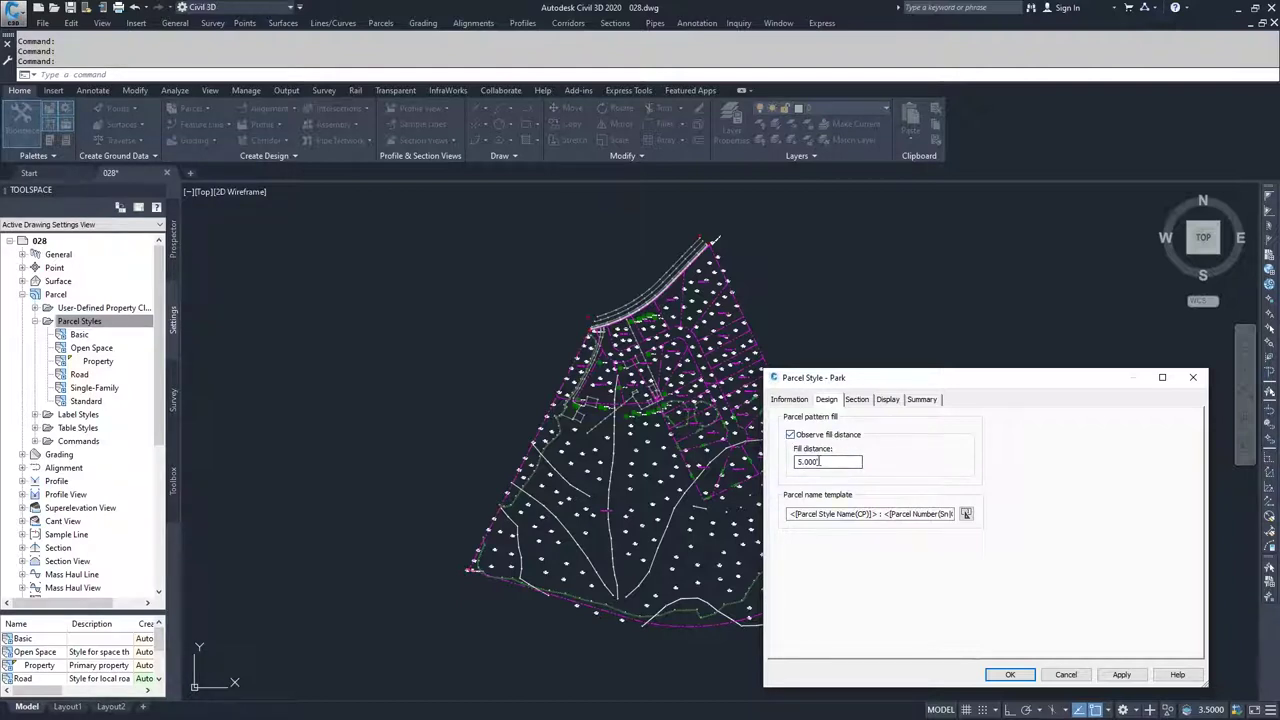
{"action": "left_click", "coordinate": [790, 434]}
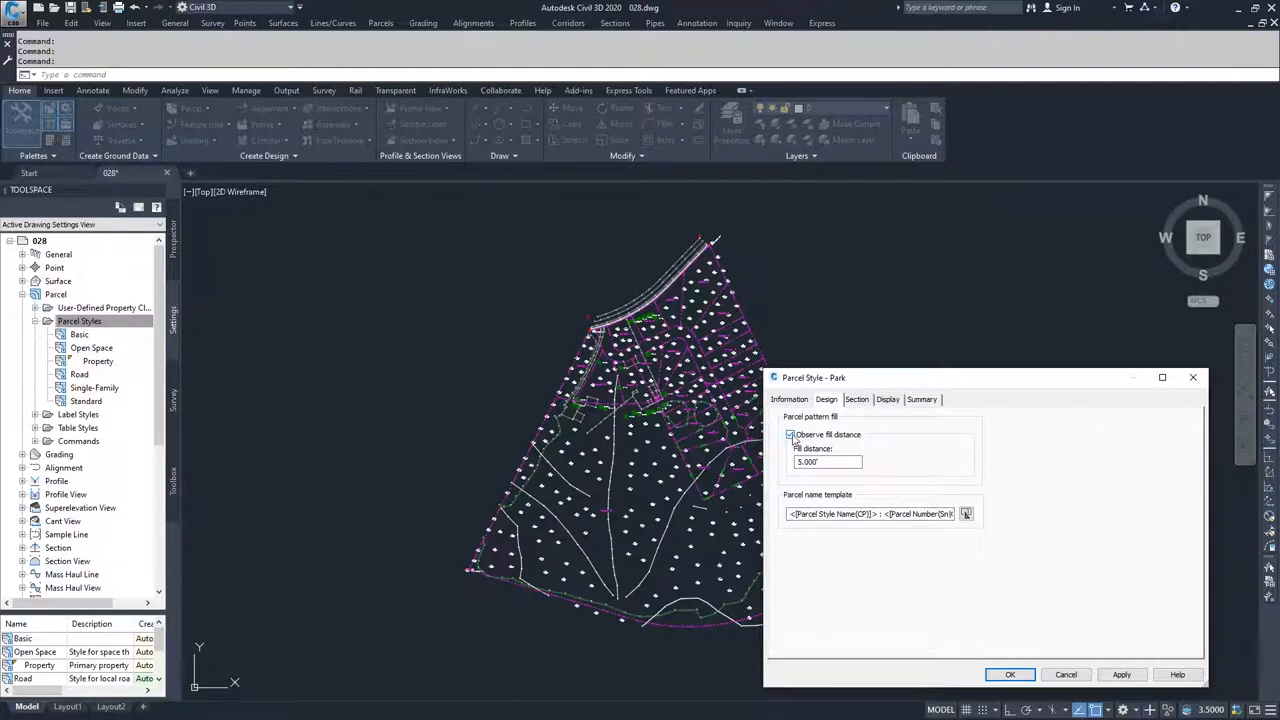
{"action": "left_click", "coordinate": [790, 434]}
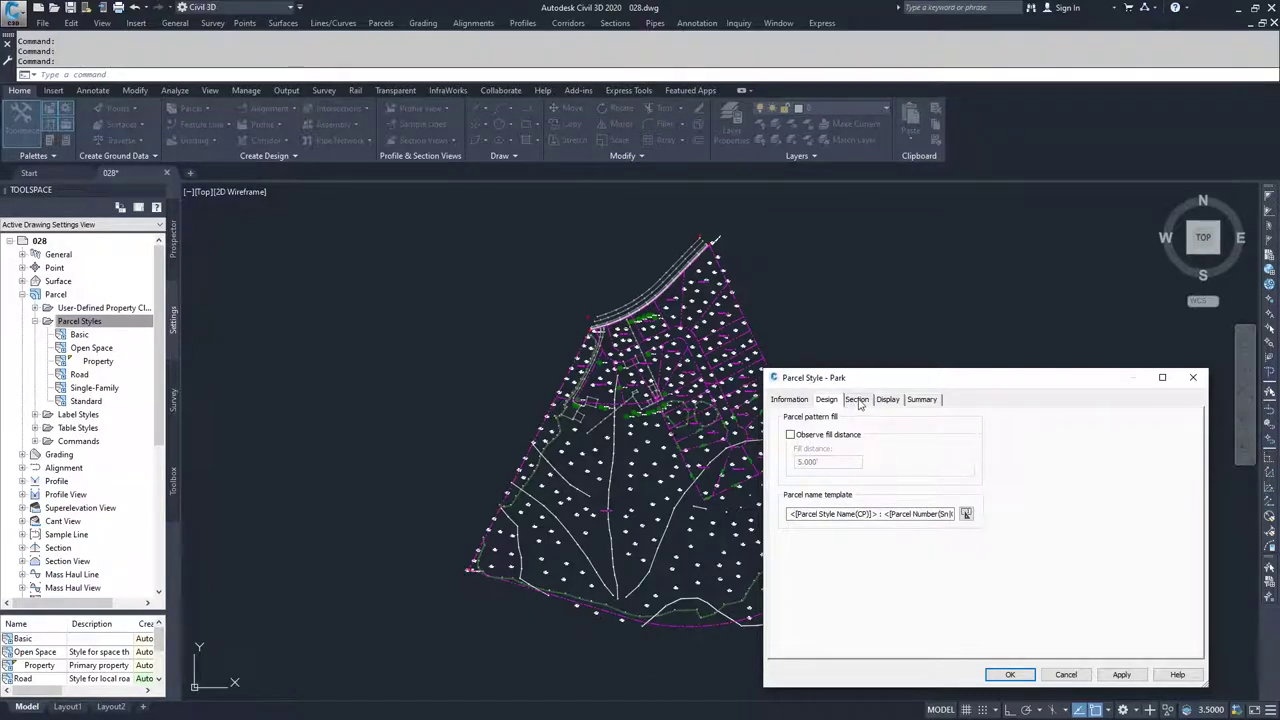
Review the Park style's markers and show its plan-view display components
{"action": "left_click", "coordinate": [856, 400]}
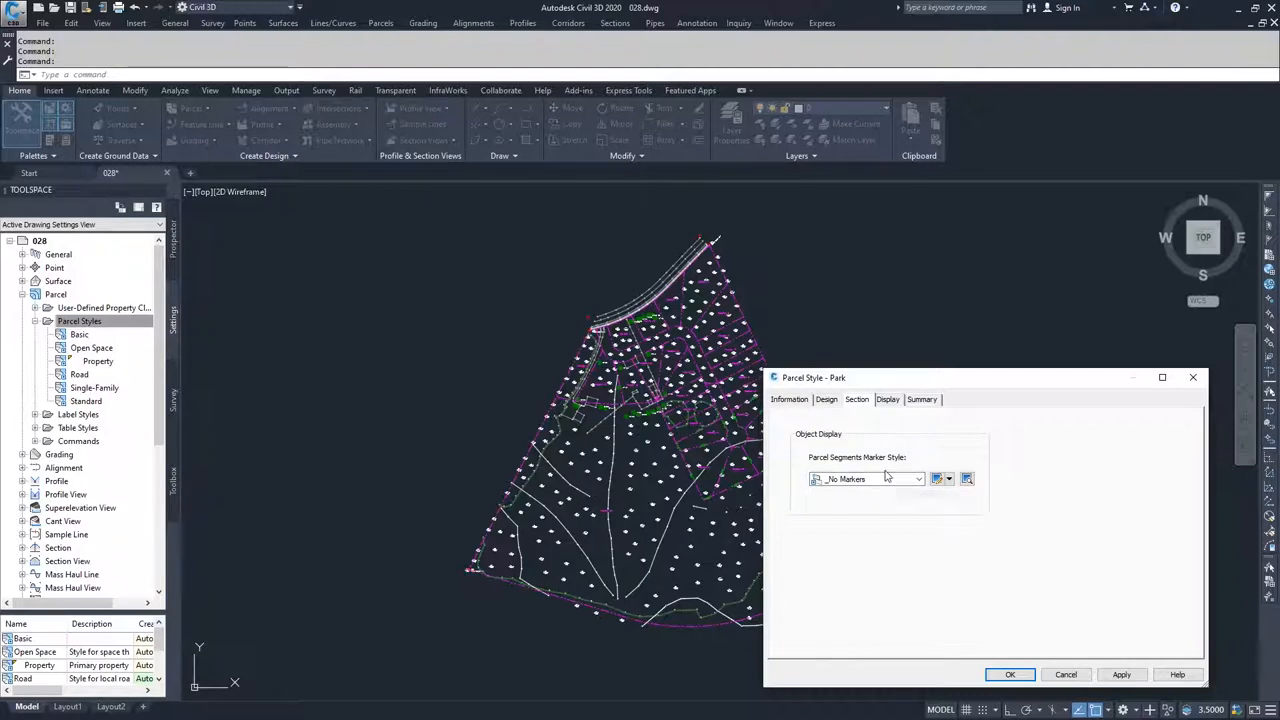
{"action": "mouse_move", "coordinate": [966, 478]}
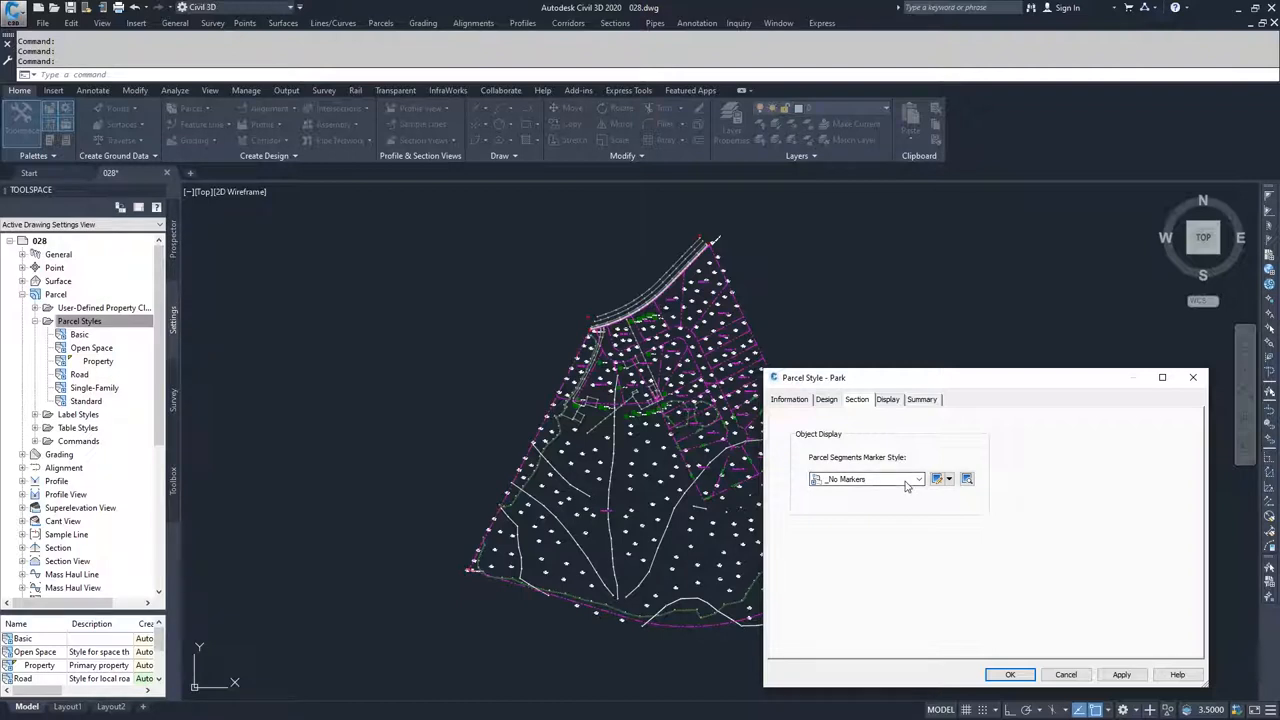
{"action": "mouse_move", "coordinate": [880, 480]}
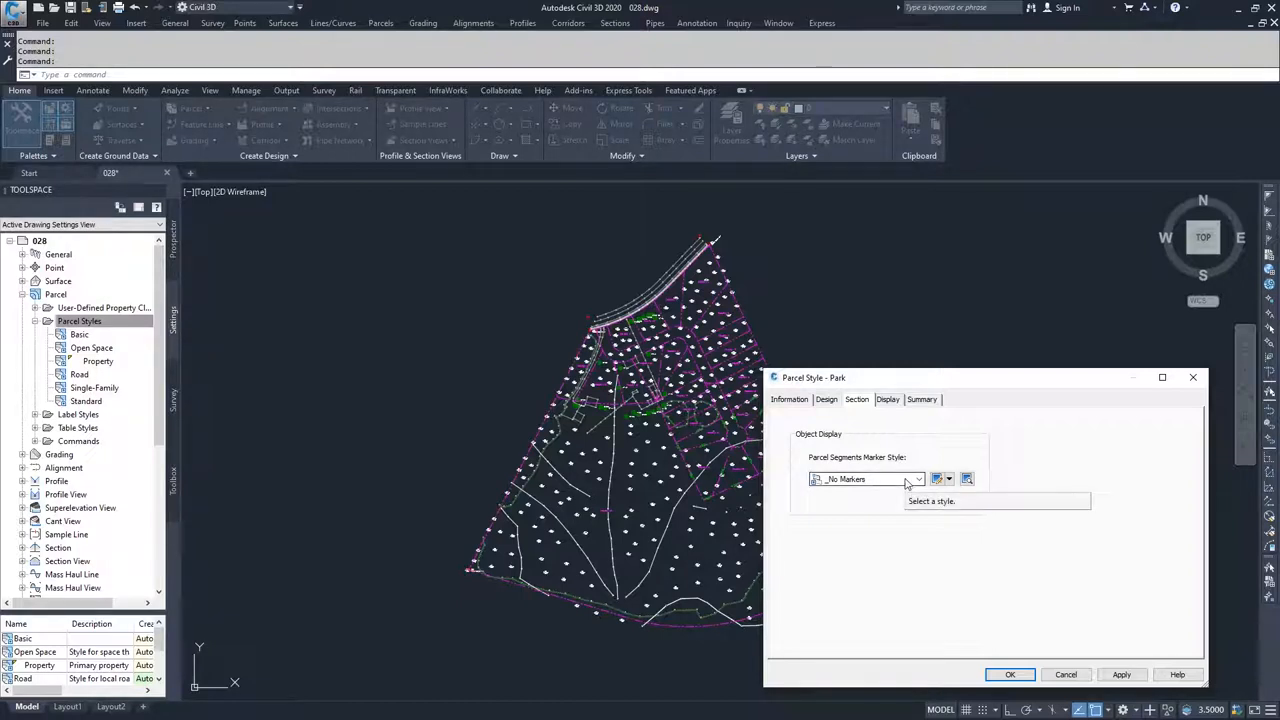
{"action": "left_click", "coordinate": [888, 400]}
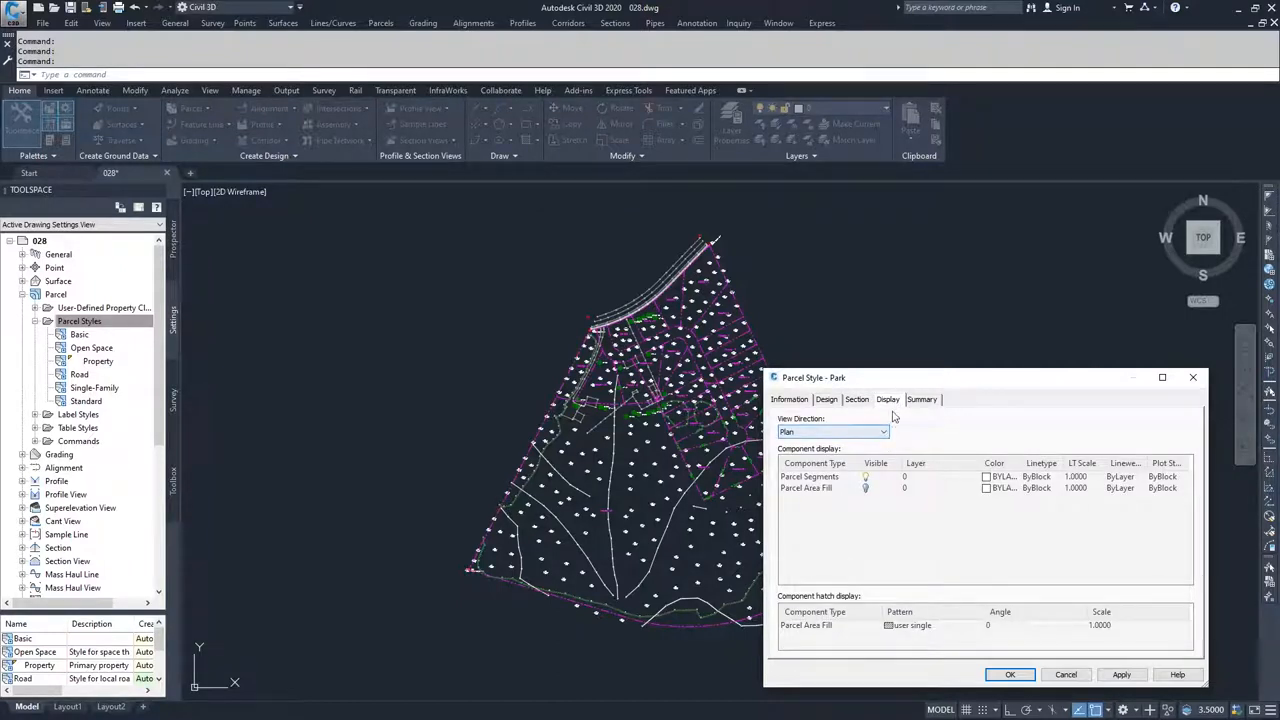
Review the Section settings and the section-view display components of the Park style
{"action": "left_click", "coordinate": [882, 432]}
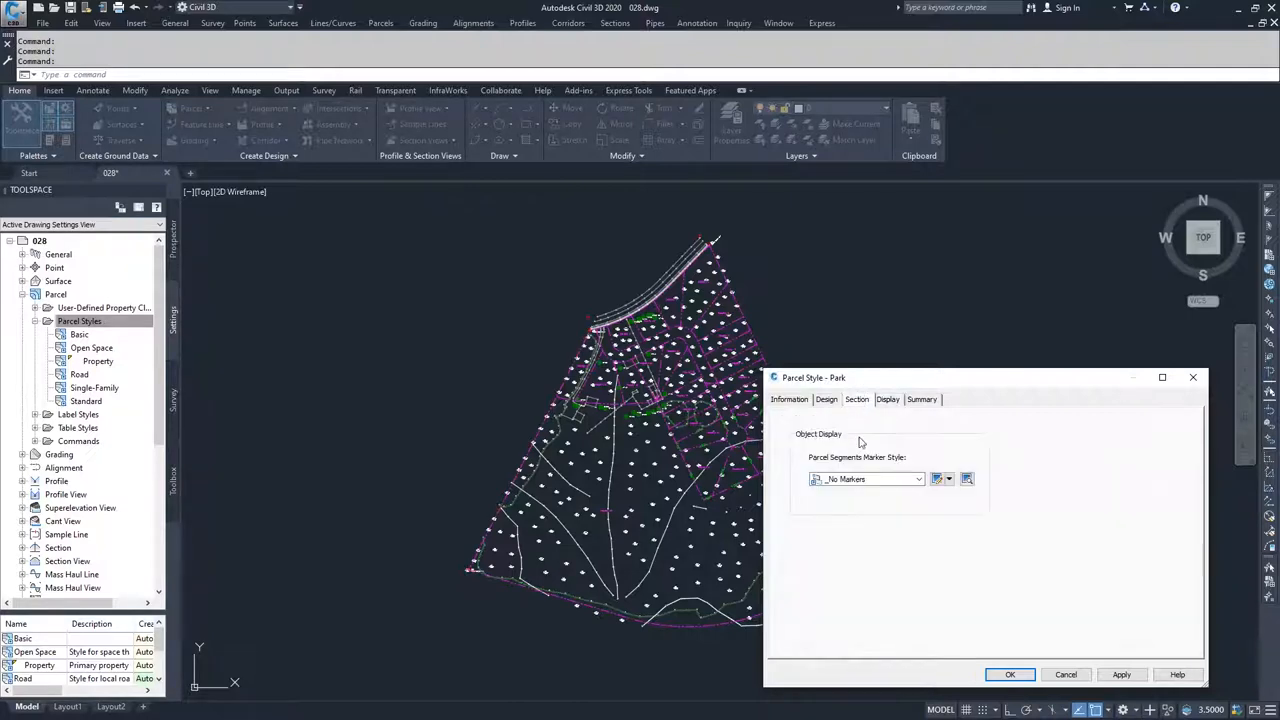
{"action": "mouse_move", "coordinate": [864, 480]}
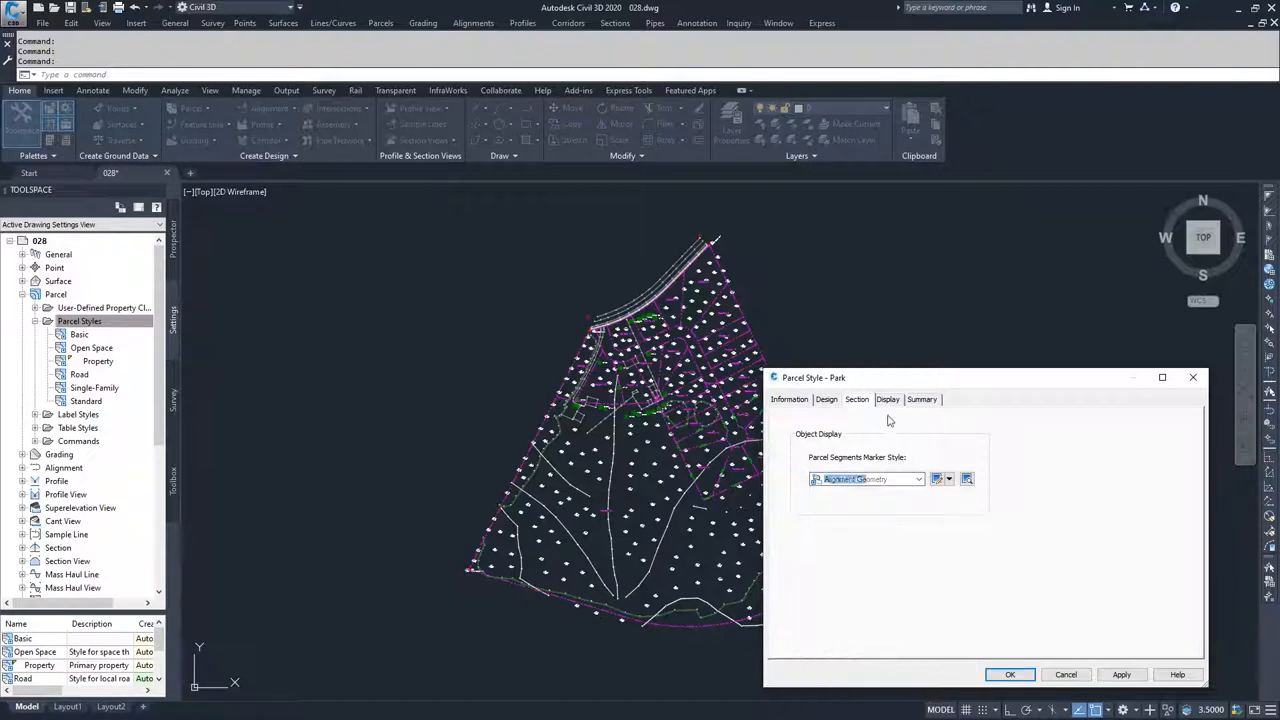
{"action": "left_click", "coordinate": [888, 400]}
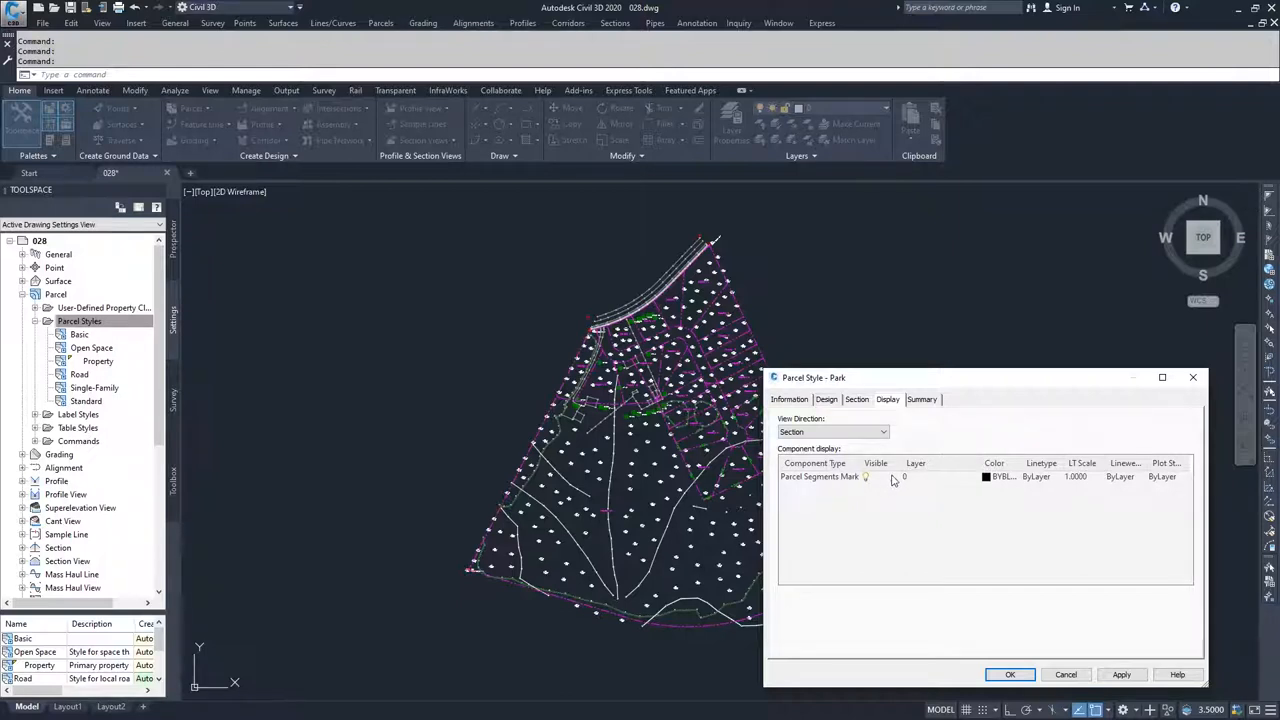
{"action": "mouse_move", "coordinate": [1052, 480]}
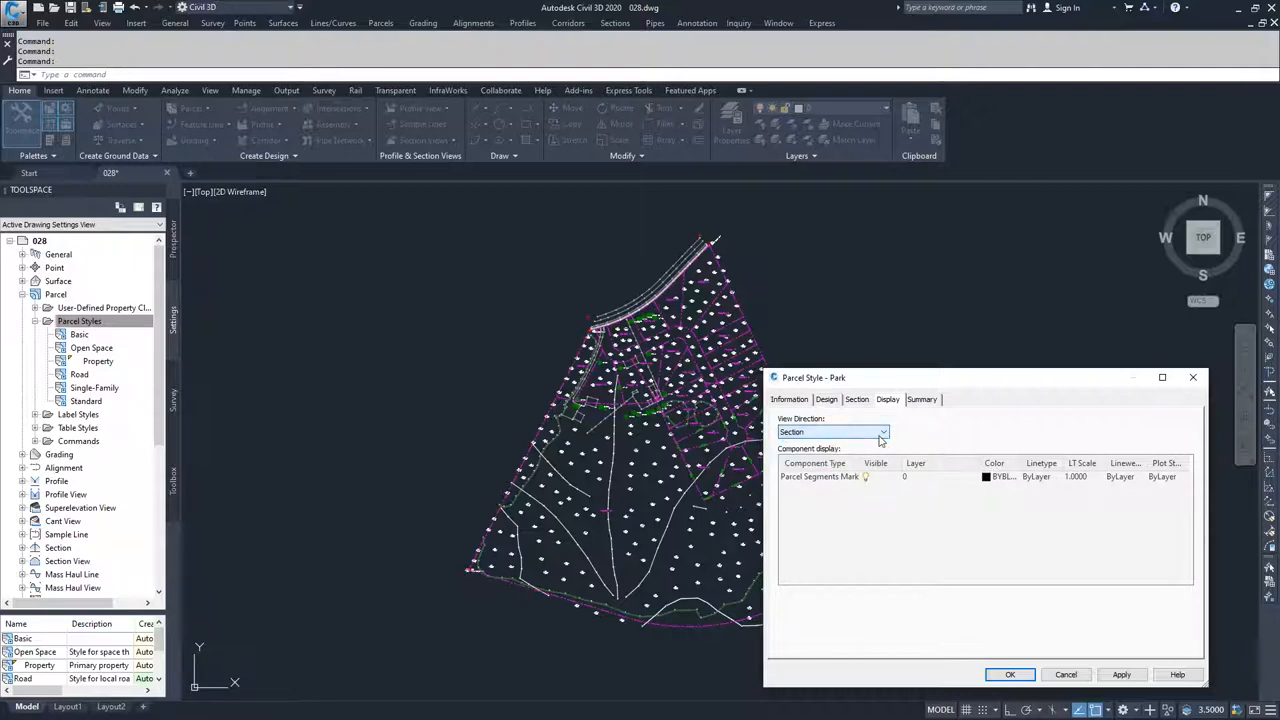
{"action": "left_click", "coordinate": [820, 476]}
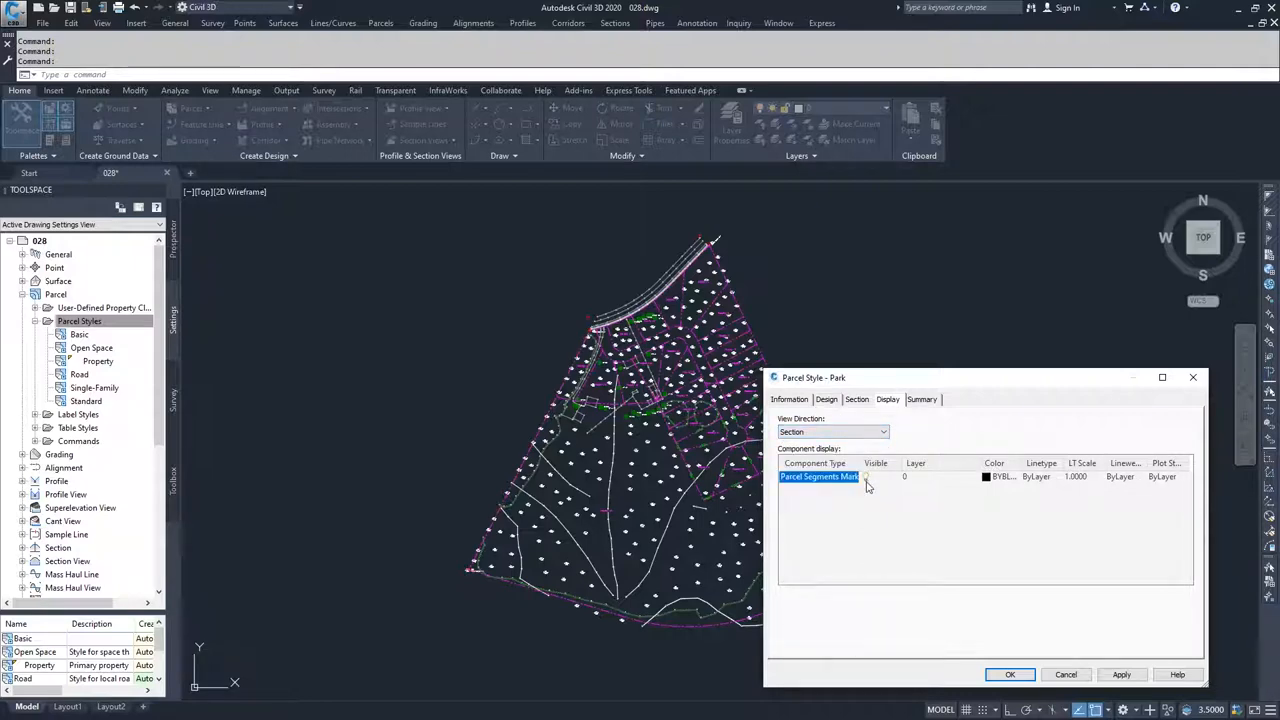
{"action": "left_click", "coordinate": [882, 432]}
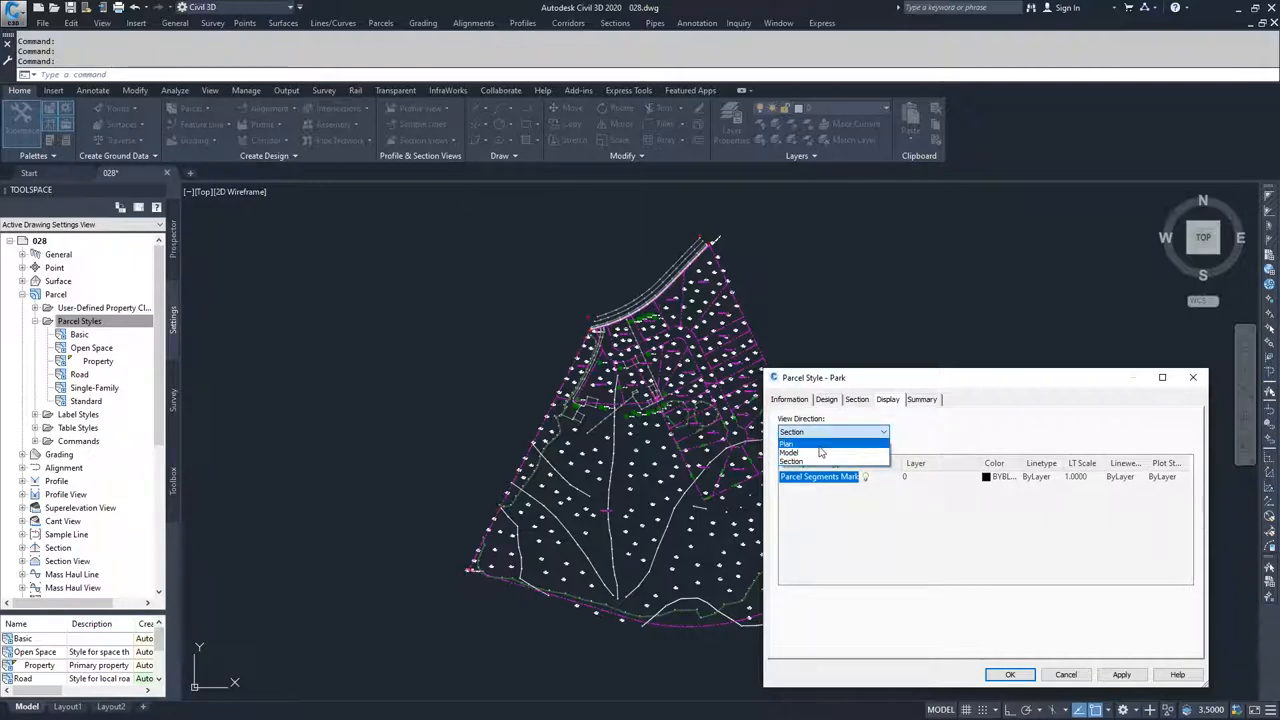
In plan view, colour the Park style's parcel segments and area fill green
{"action": "left_click", "coordinate": [788, 444]}
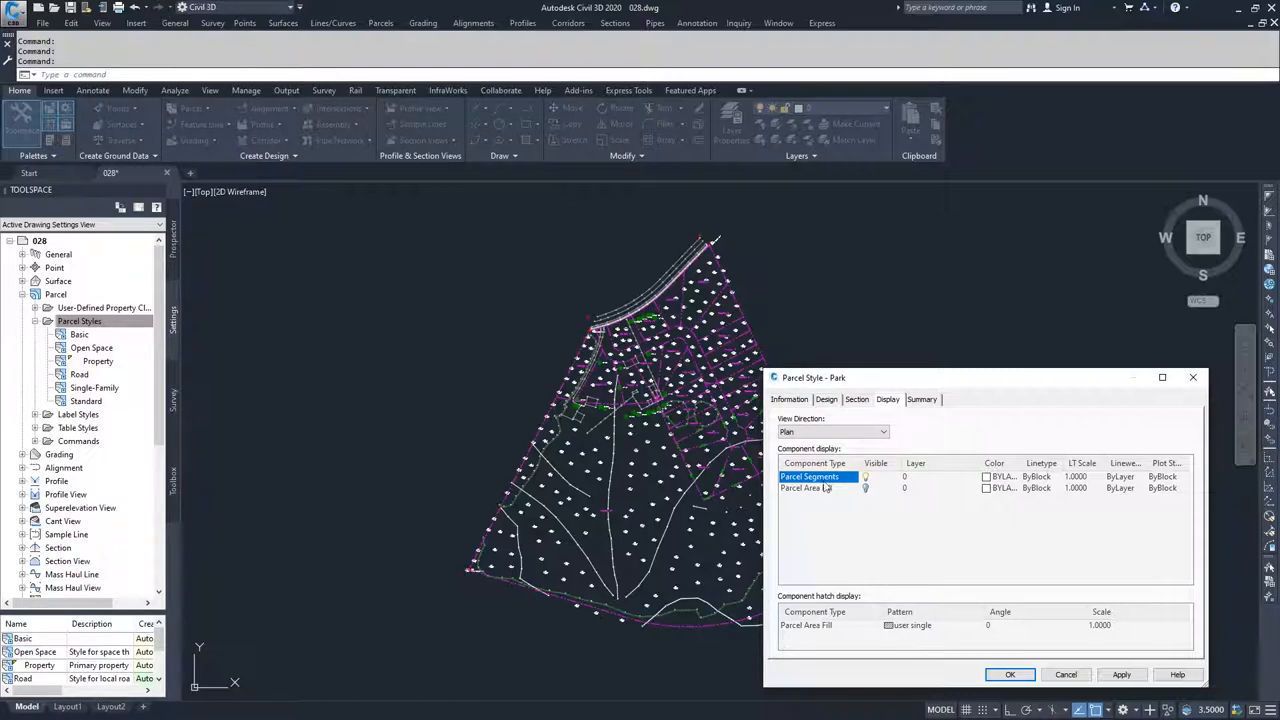
{"action": "left_click", "coordinate": [806, 488]}
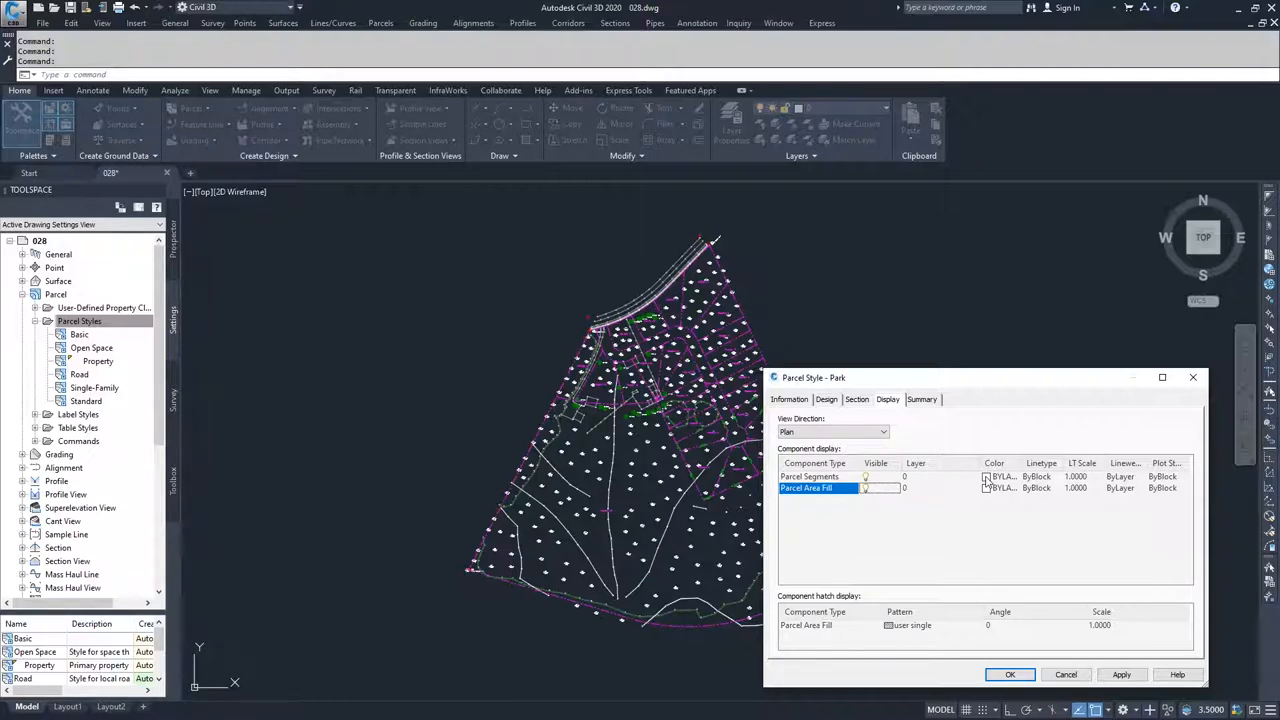
{"action": "left_click", "coordinate": [1000, 476]}
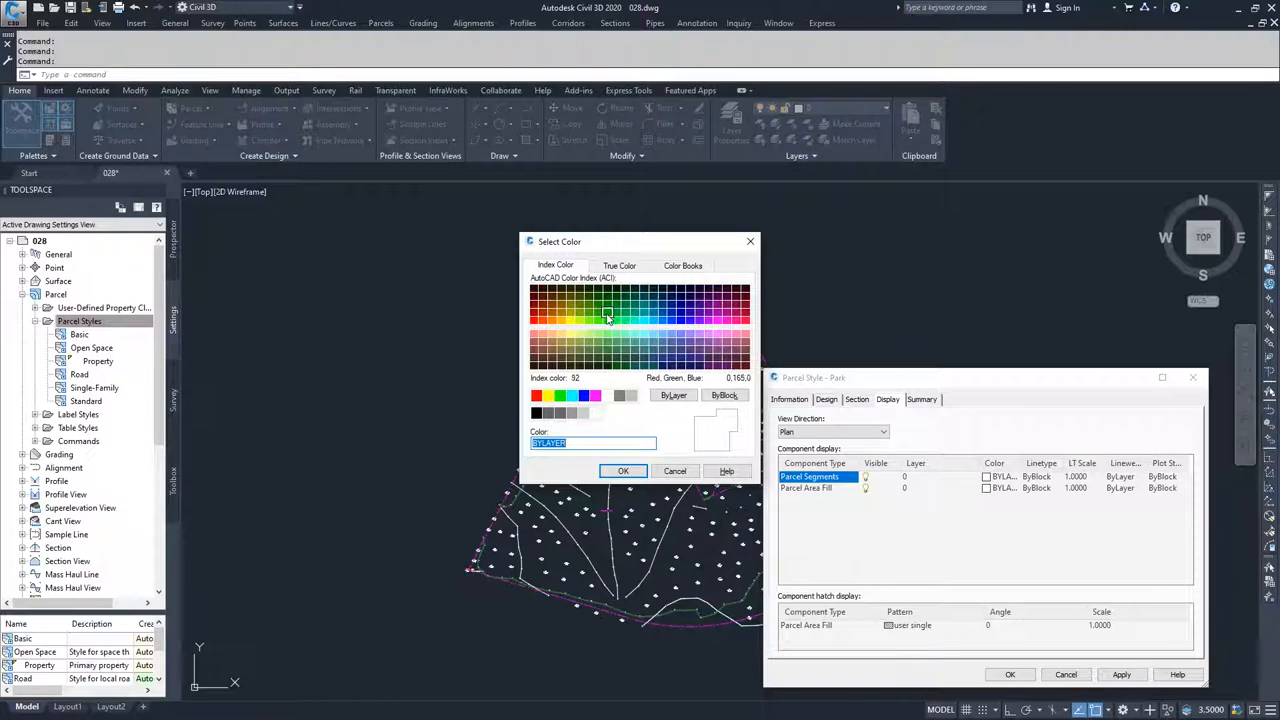
{"action": "left_click", "coordinate": [624, 472]}
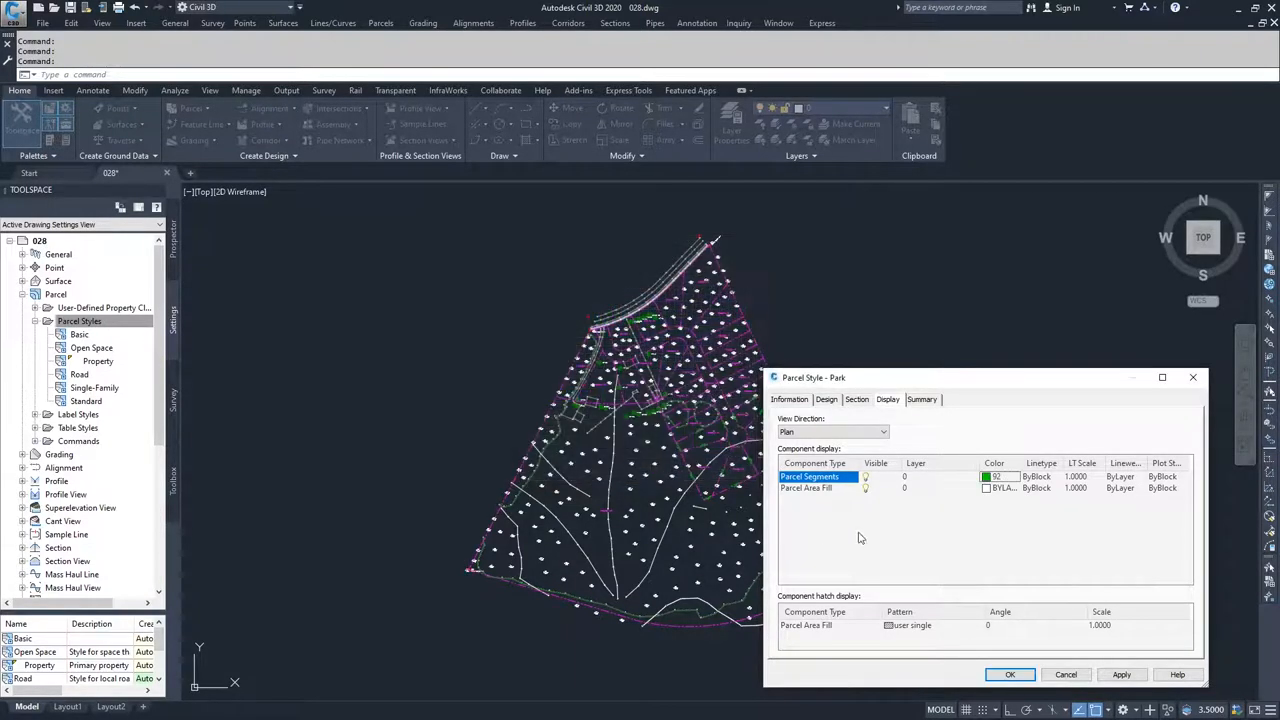
{"action": "left_click", "coordinate": [1000, 488]}
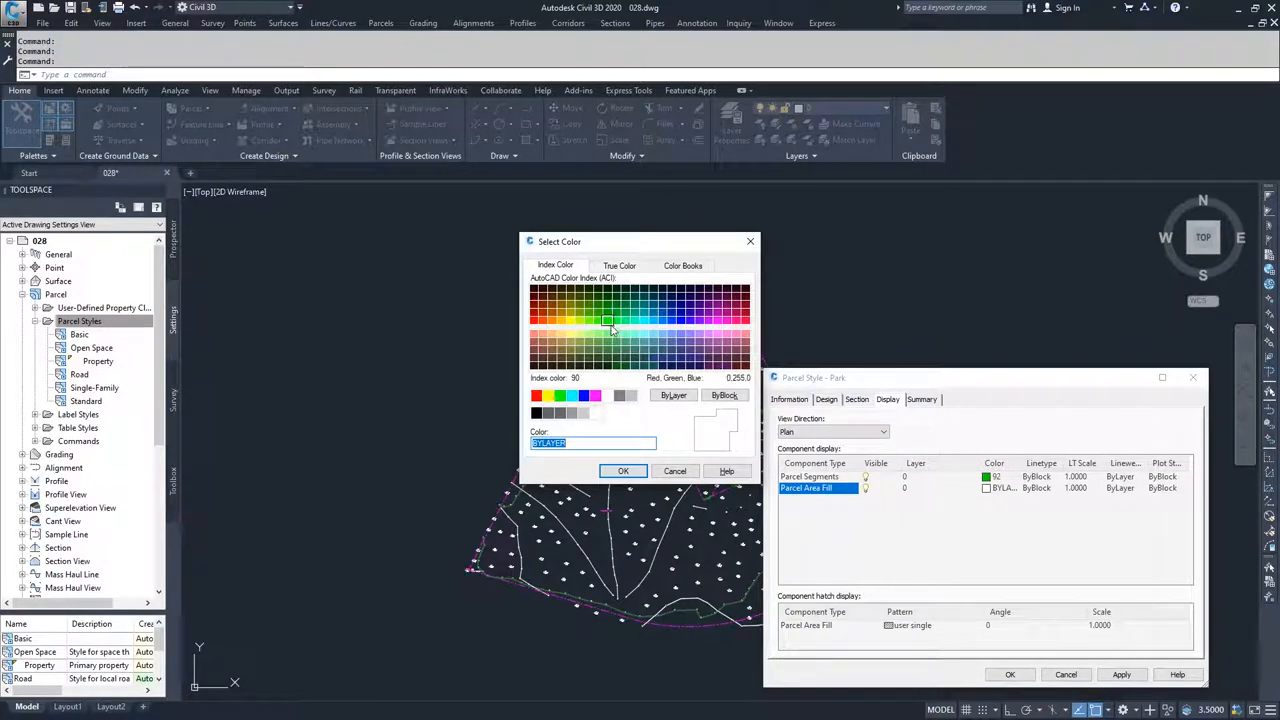
{"action": "left_click", "coordinate": [608, 320]}
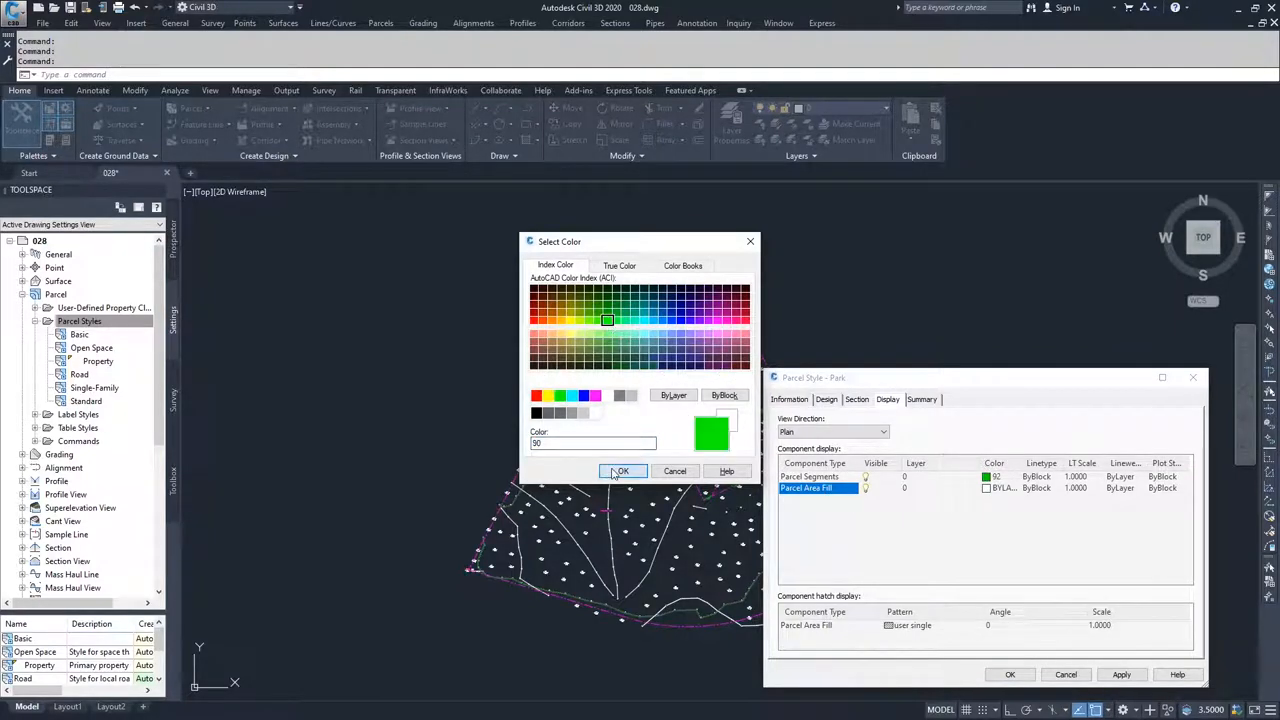
{"action": "left_click", "coordinate": [620, 472]}
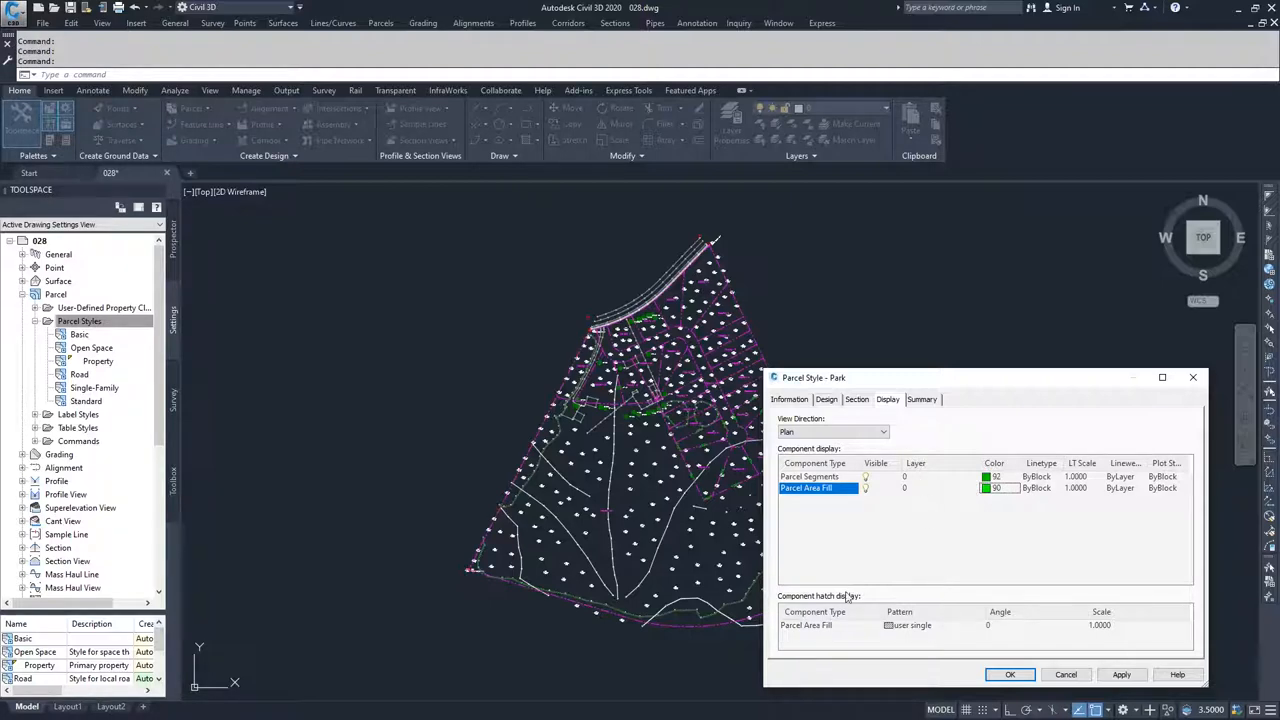
{"action": "mouse_move", "coordinate": [818, 582]}
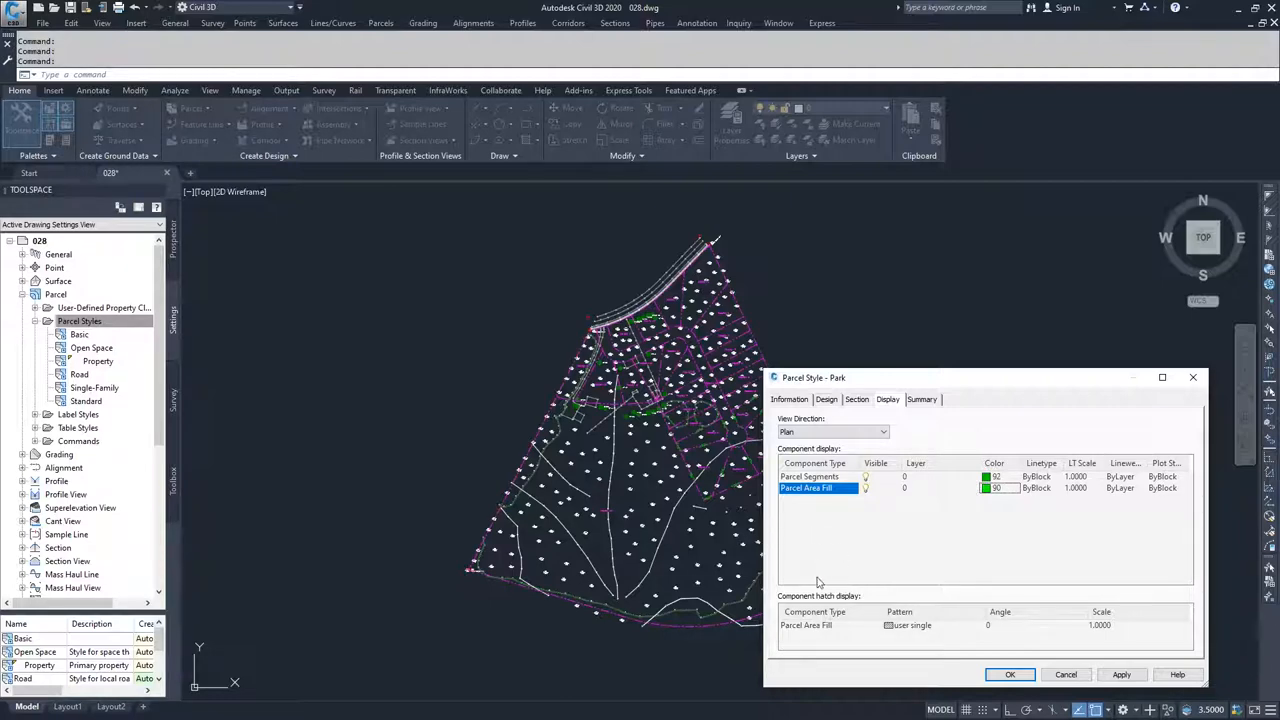
{"action": "mouse_move", "coordinate": [864, 636]}
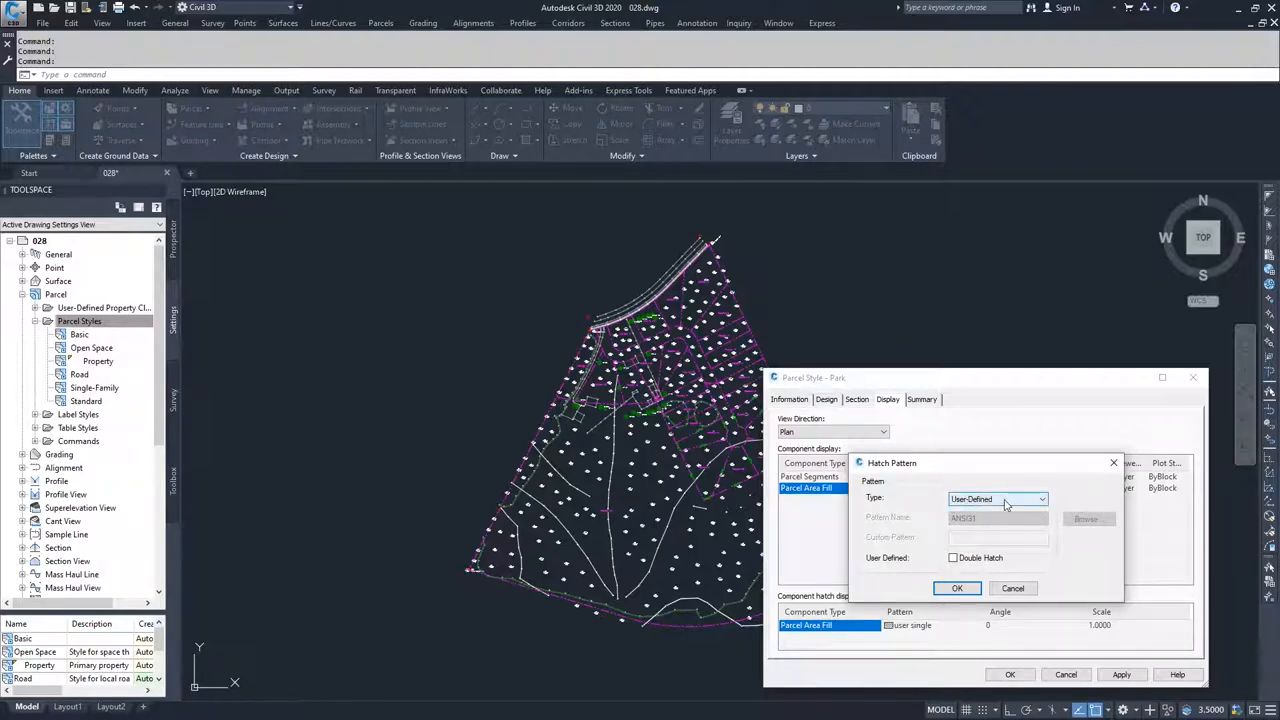
Set the parcel area fill hatch to the predefined GRASS pattern
{"action": "left_click", "coordinate": [1042, 498]}
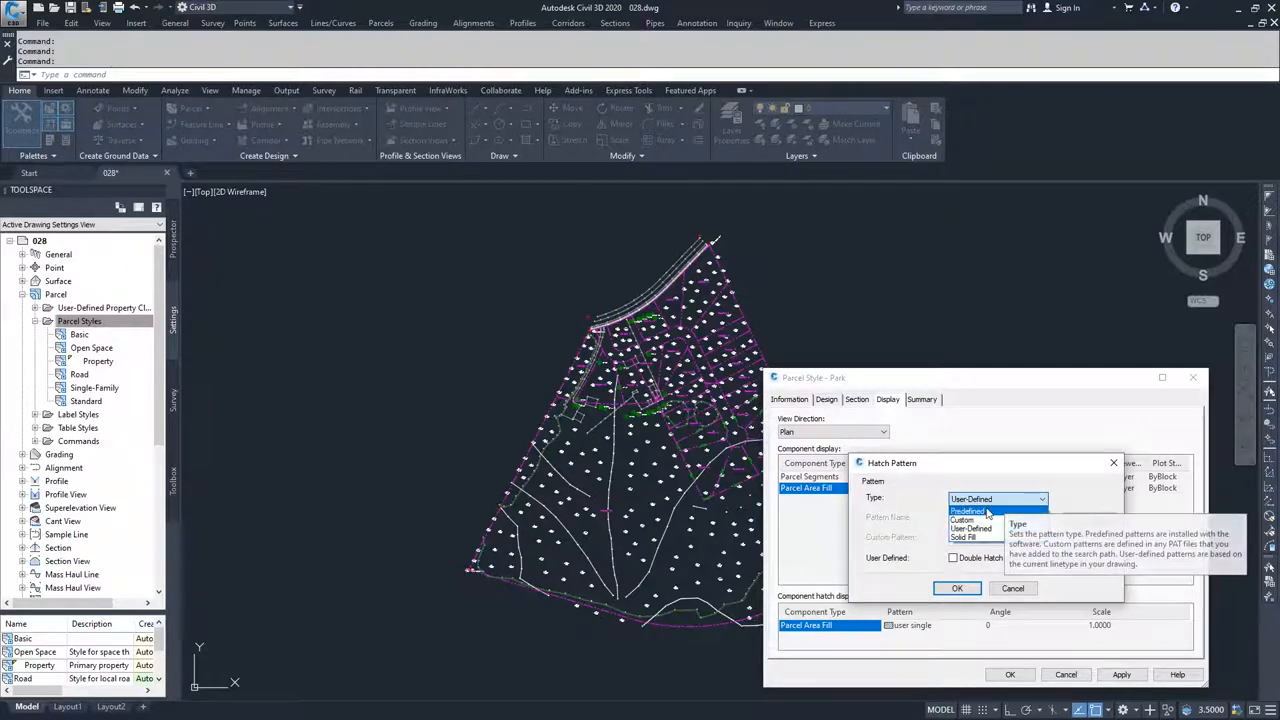
{"action": "left_click", "coordinate": [968, 512]}
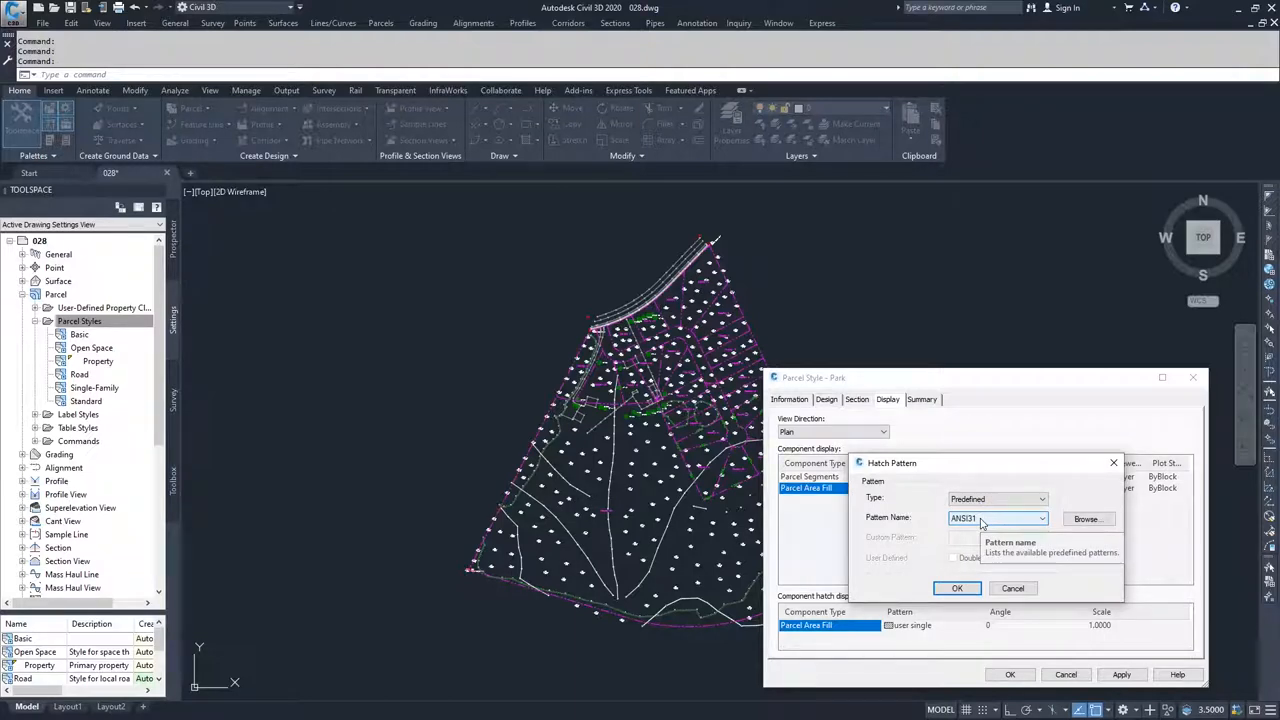
{"action": "left_click", "coordinate": [1042, 518]}
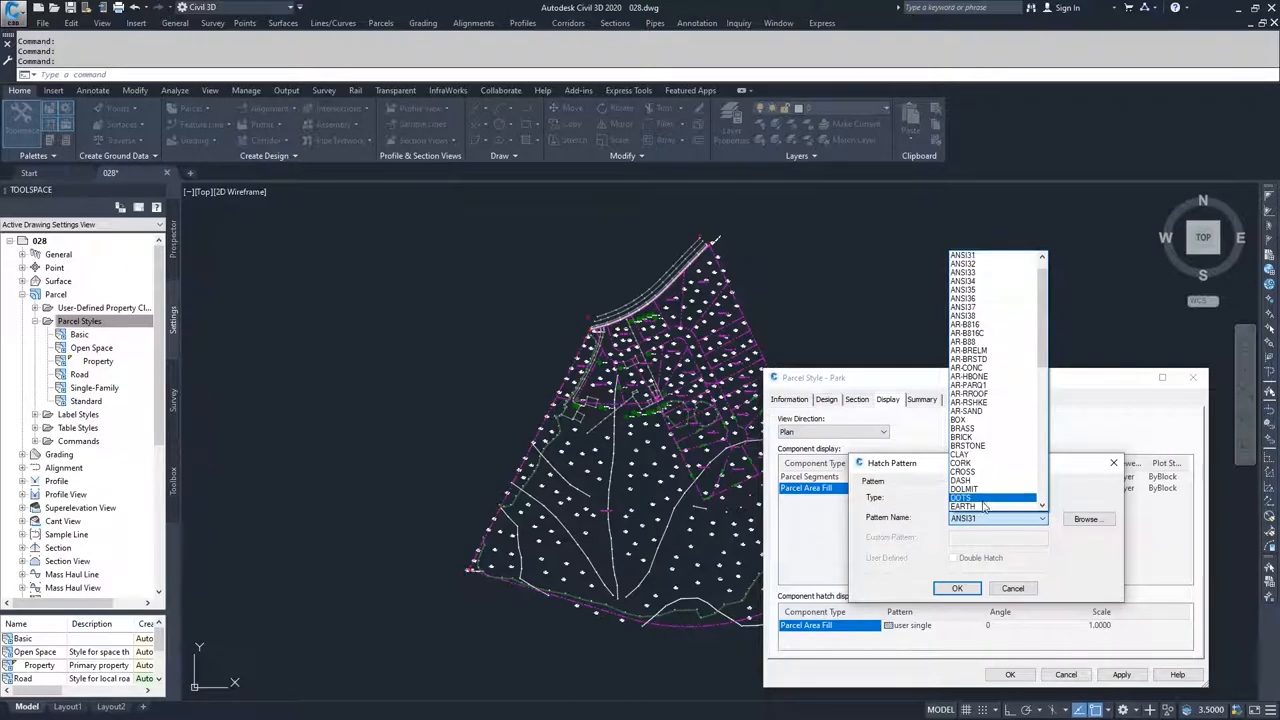
{"action": "scroll", "scroll_direction": "down", "scroll_amount": 3}
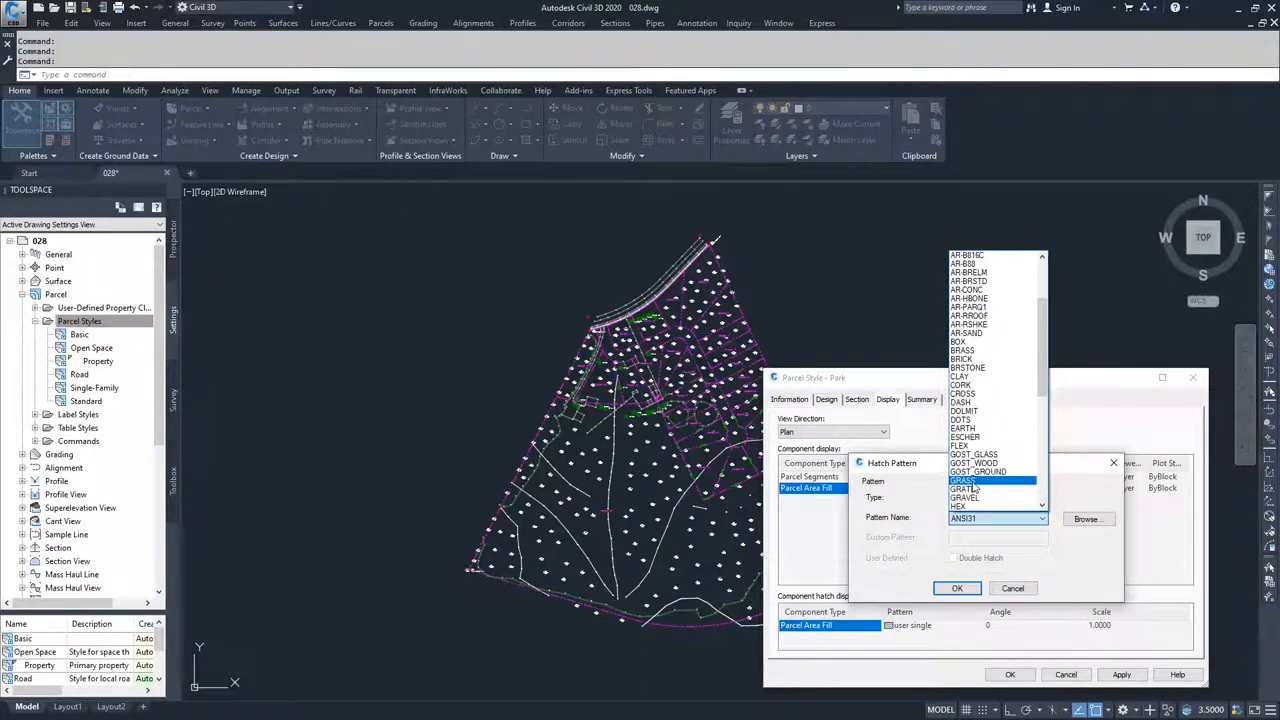
{"action": "left_click", "coordinate": [956, 588]}
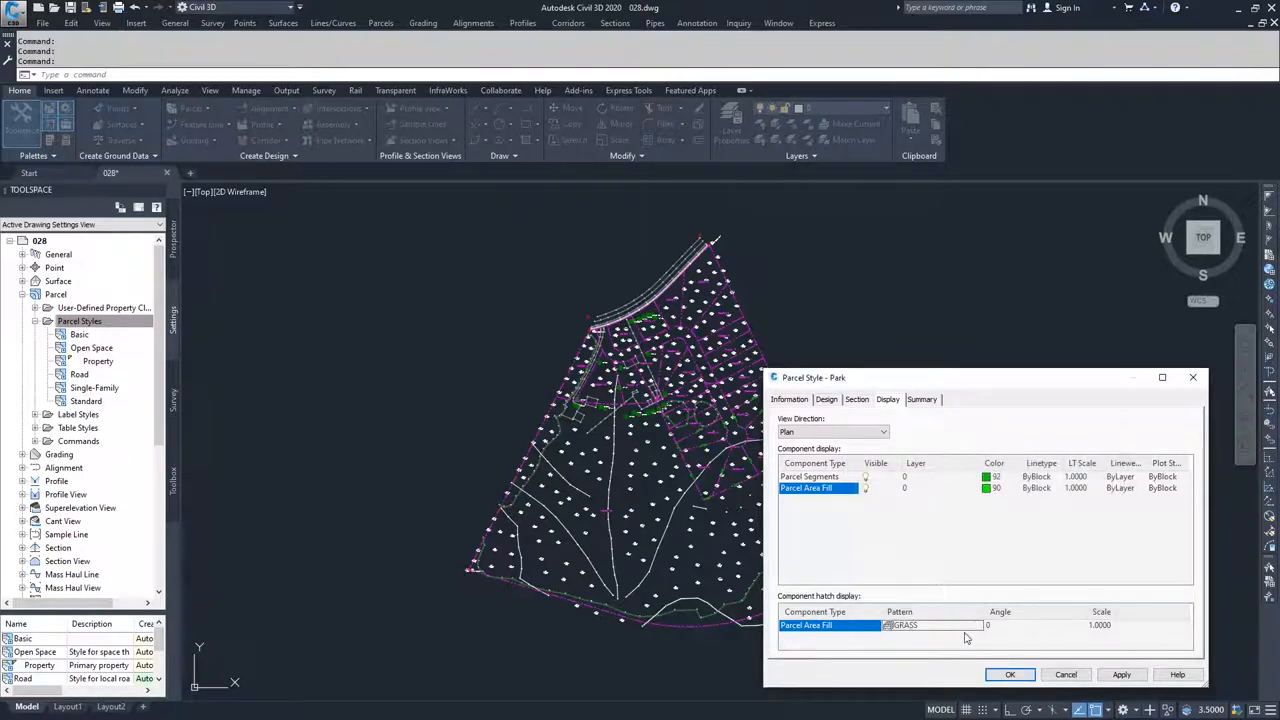
{"action": "mouse_move", "coordinate": [1012, 628]}
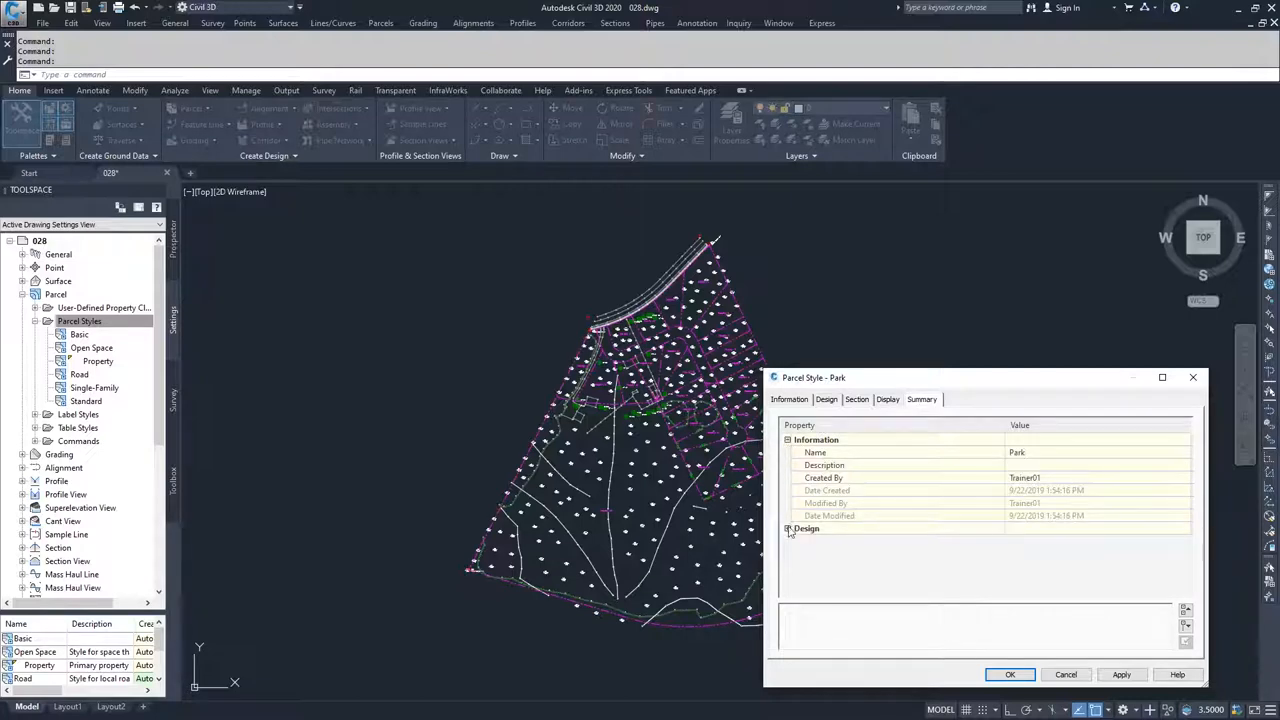
Review the Park style summary and save it to the parcel styles list
{"action": "left_click", "coordinate": [788, 528]}
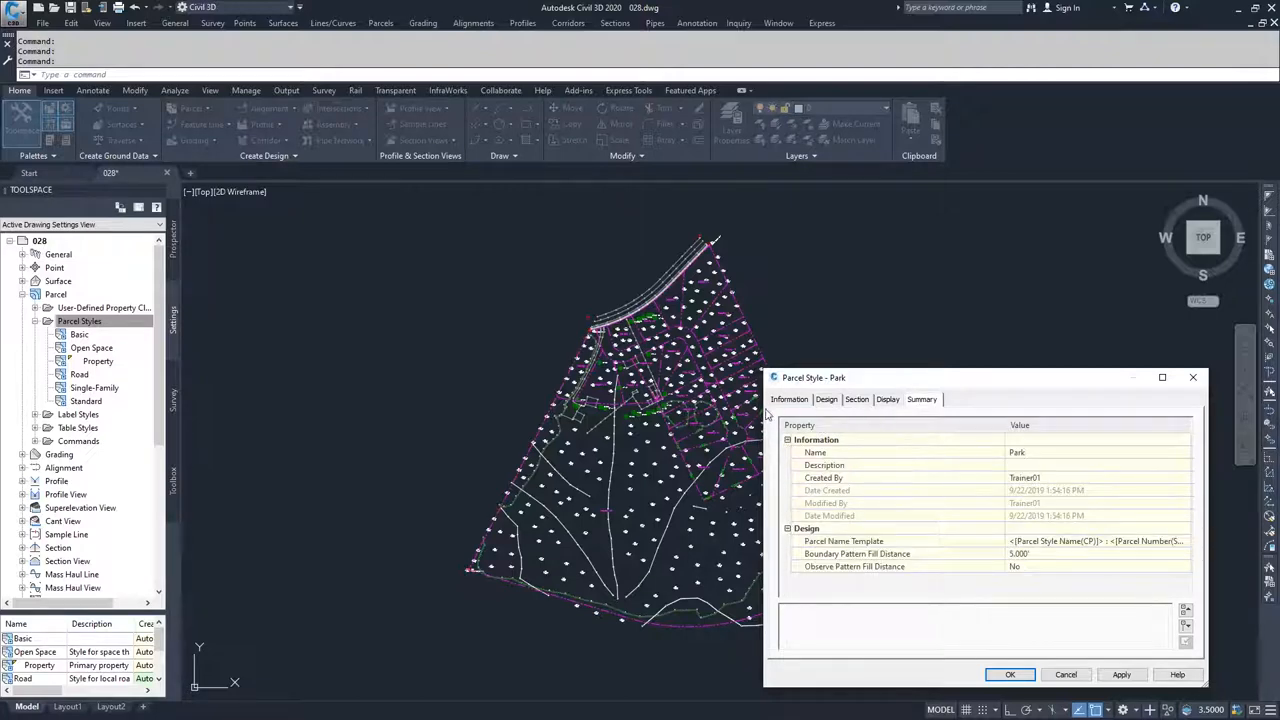
{"action": "mouse_move", "coordinate": [942, 472]}
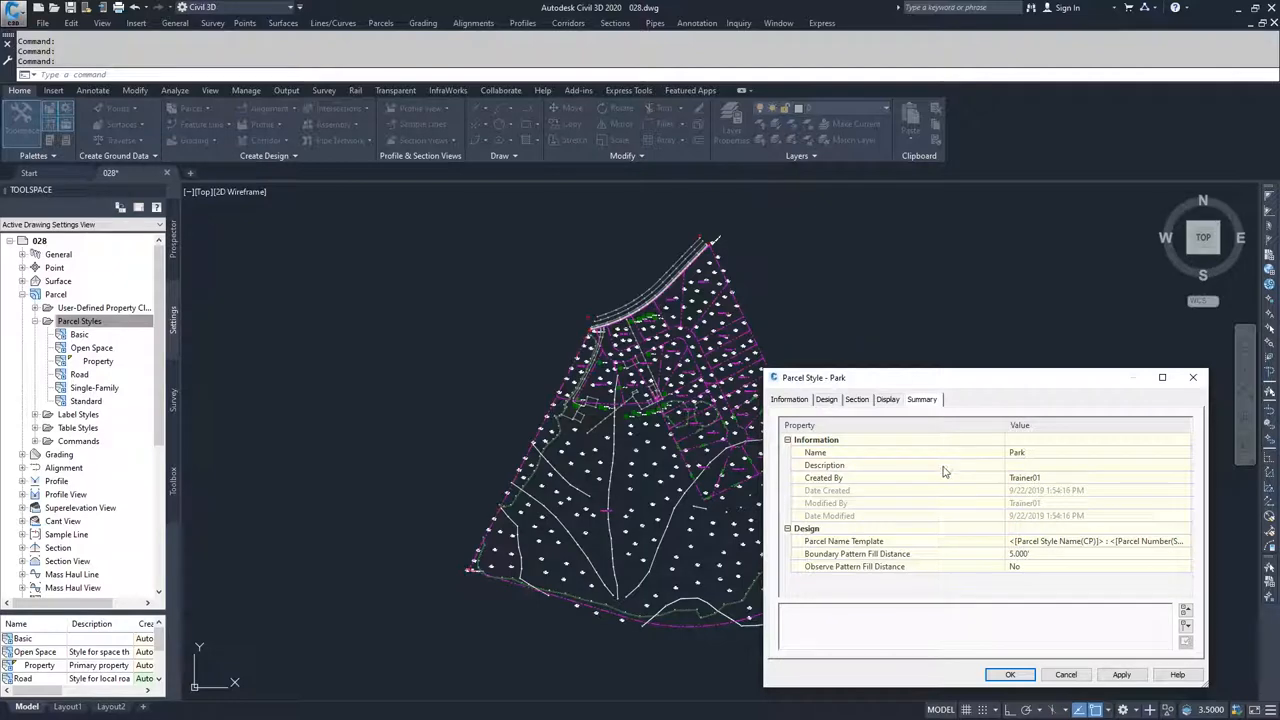
{"action": "mouse_move", "coordinate": [830, 550]}
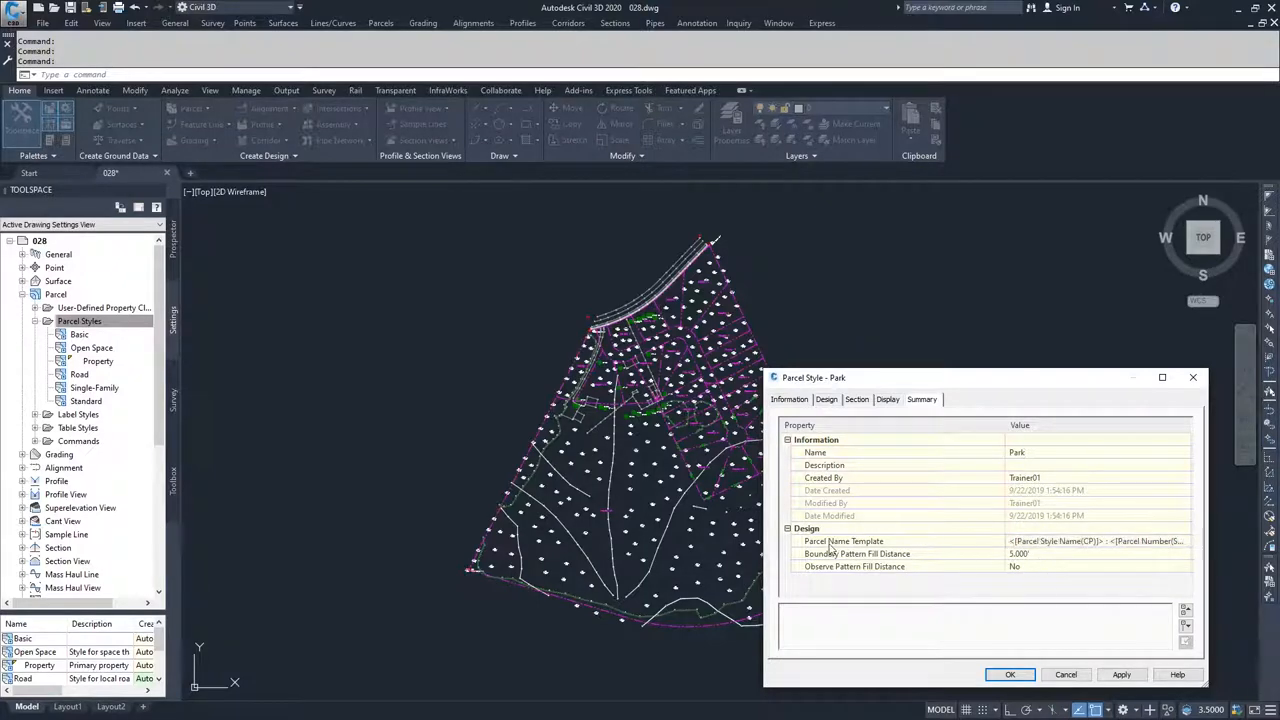
{"action": "left_click", "coordinate": [788, 440]}
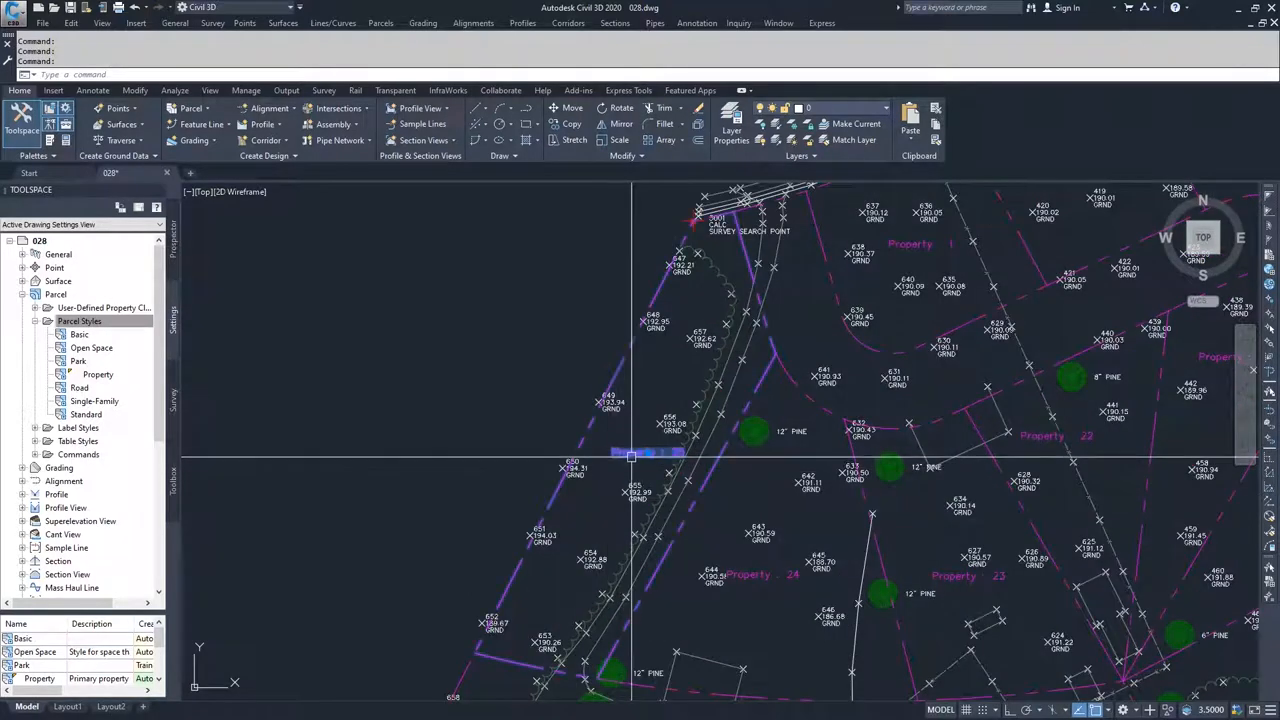
Set parcel Property 25's object style to Park so it shows the green grass hatch
{"action": "left_click", "coordinate": [648, 456]}
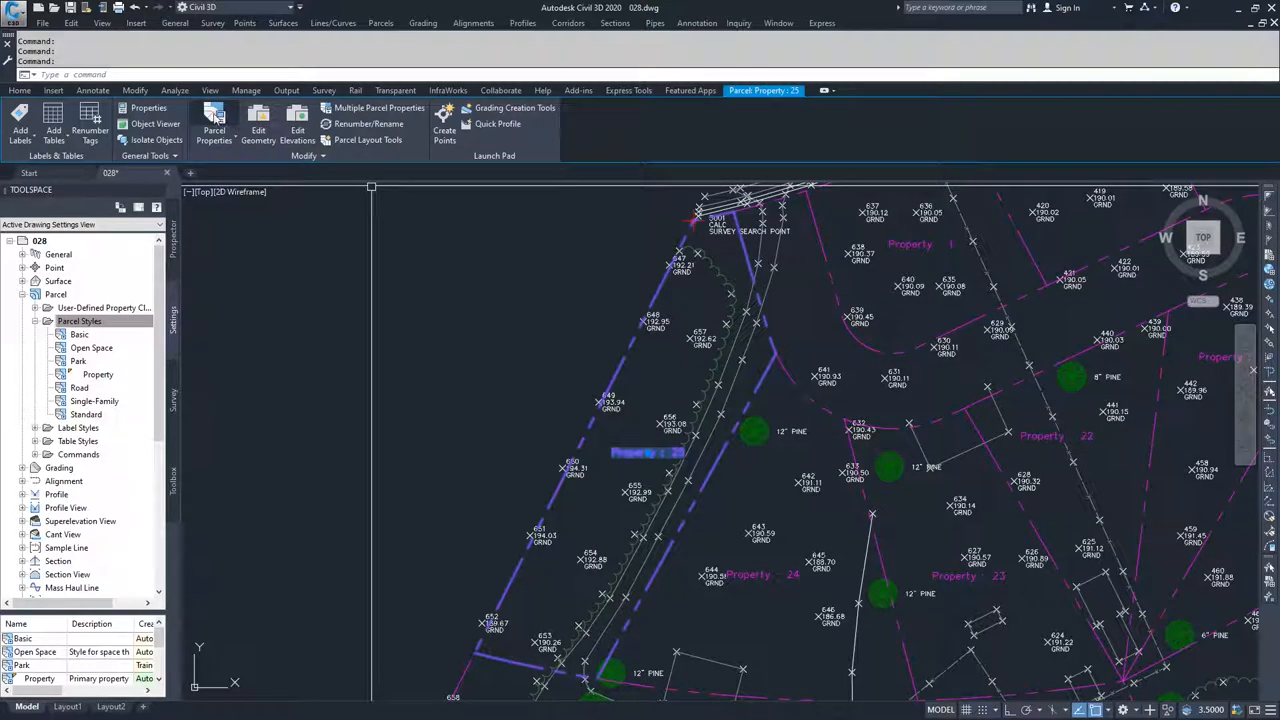
{"action": "left_click", "coordinate": [214, 124]}
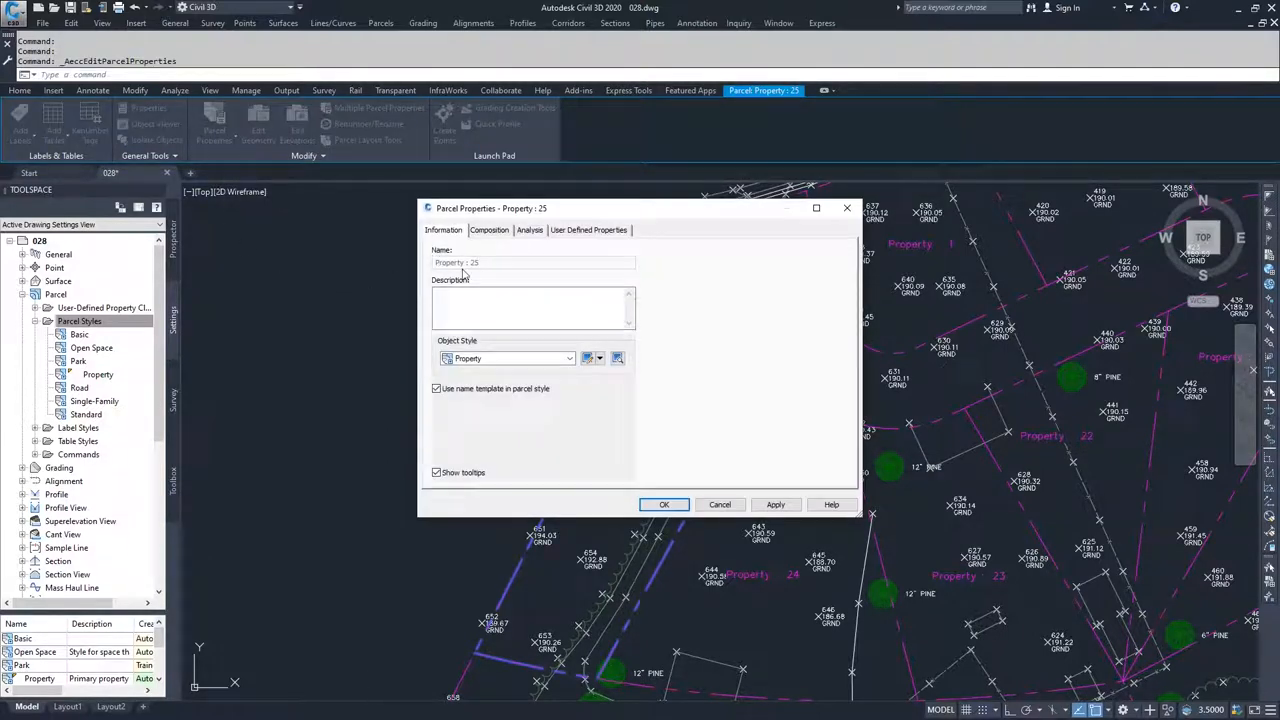
{"action": "left_click", "coordinate": [572, 358]}
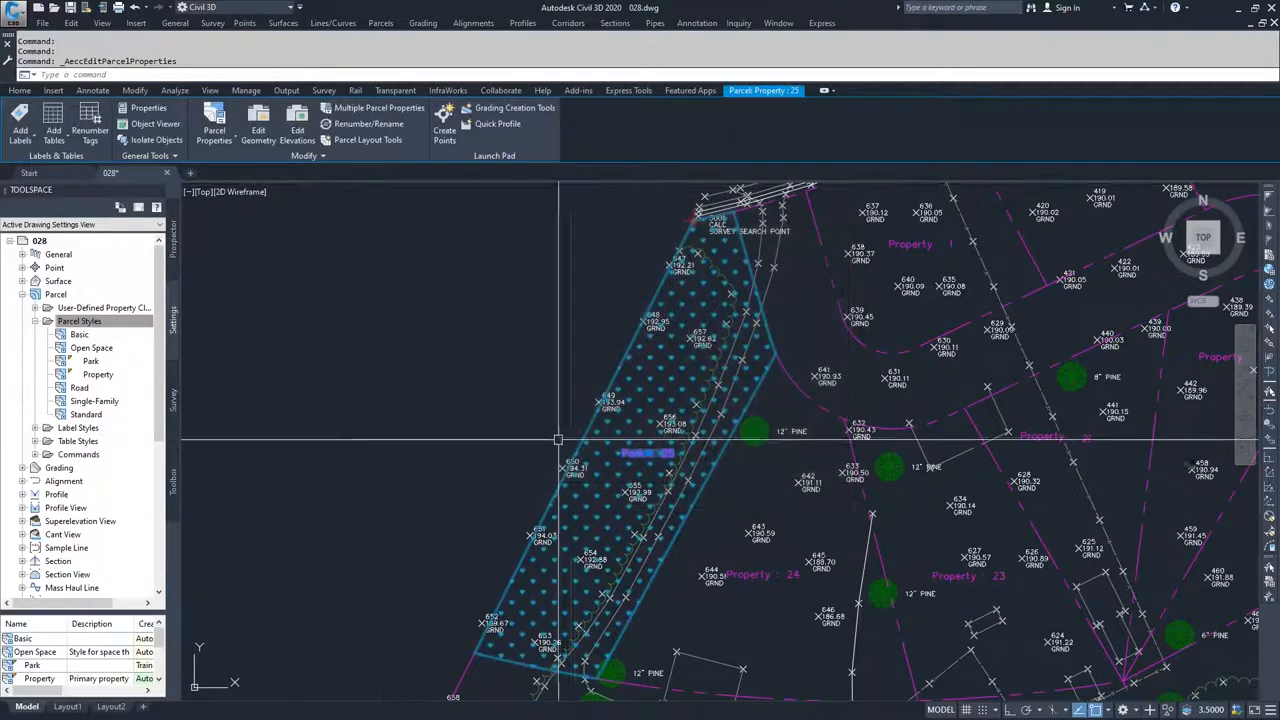
{"action": "key", "text": "escape"}
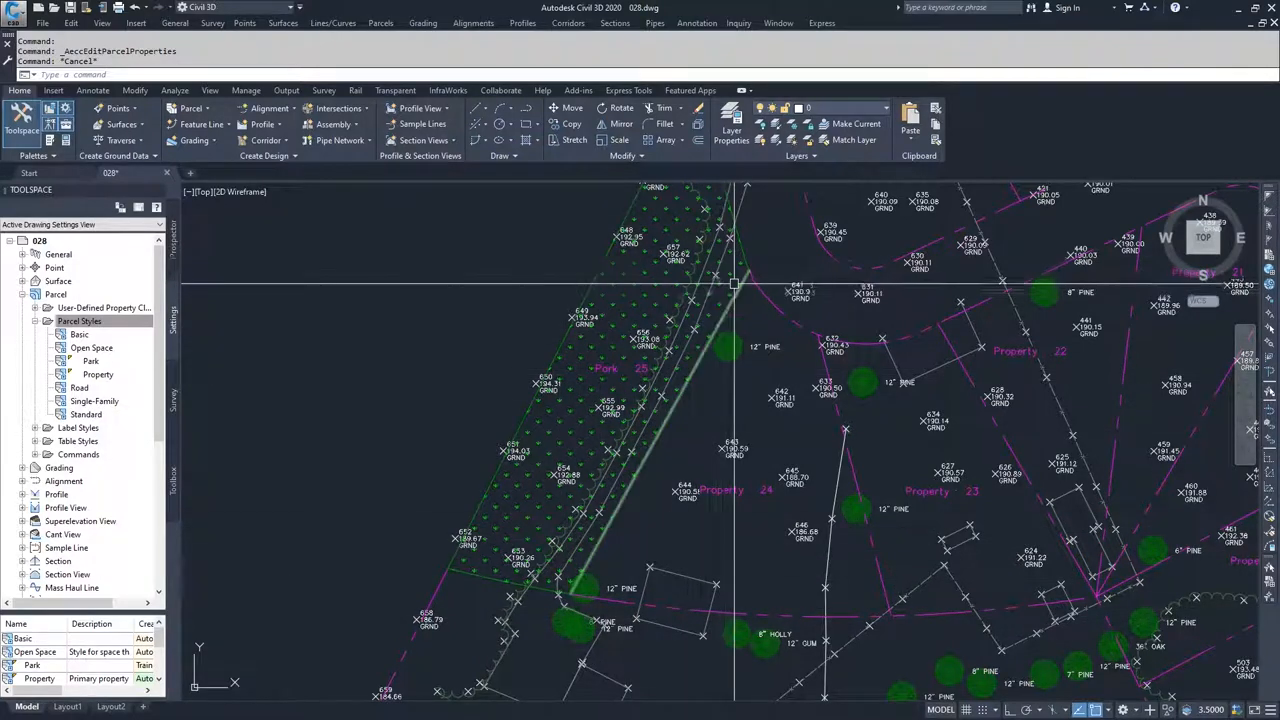
In Prospector, reach the Development site's Parcels collection and bring up its properties
{"action": "left_click", "coordinate": [80, 320]}
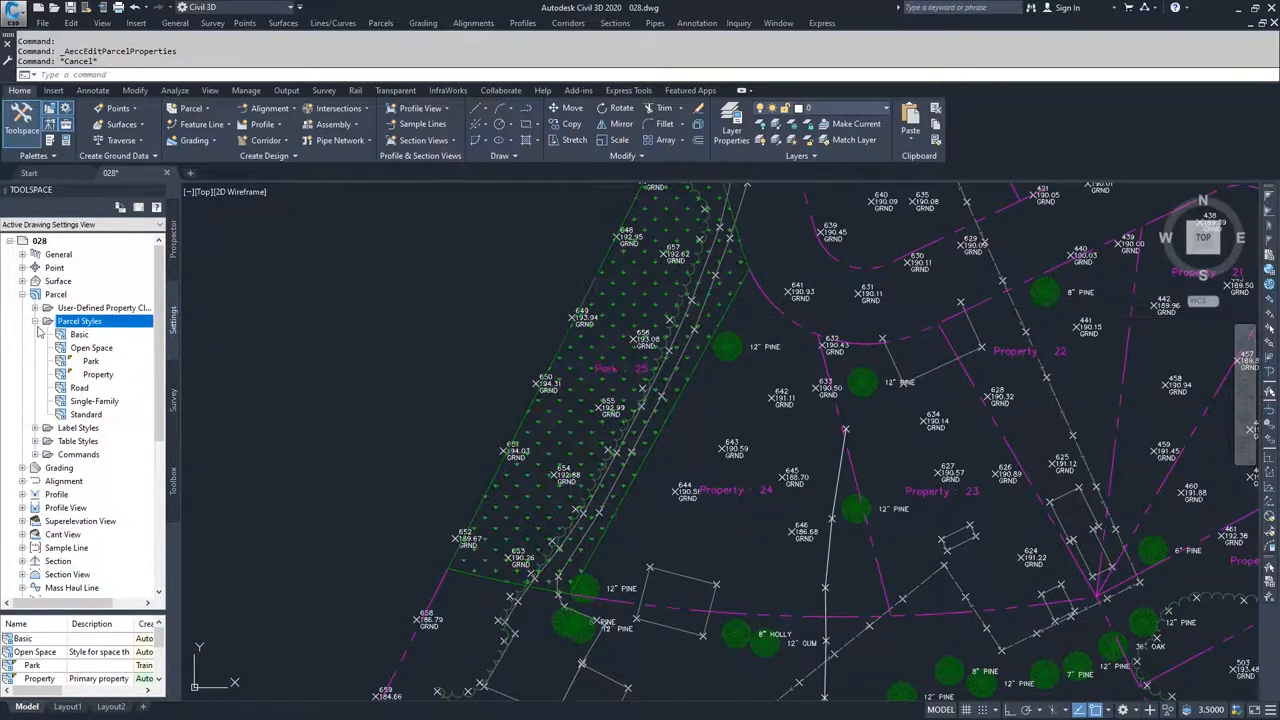
{"action": "left_click", "coordinate": [32, 320]}
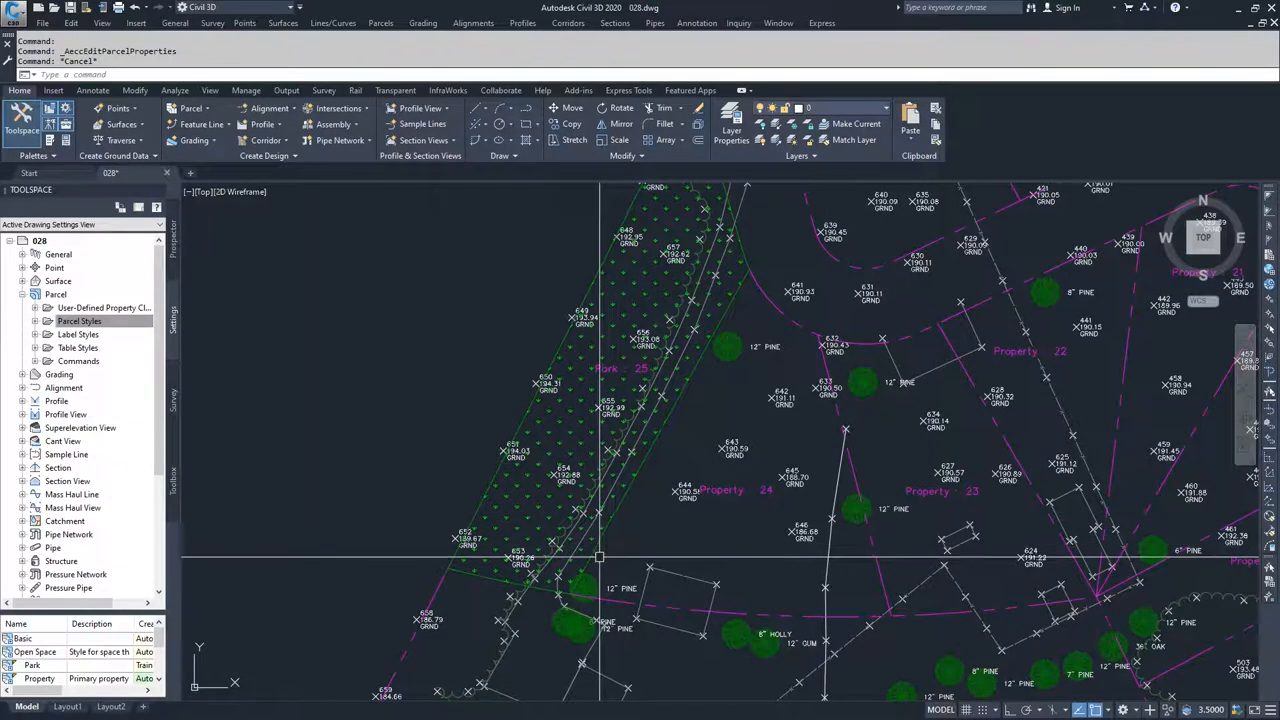
{"action": "left_click", "coordinate": [80, 320]}
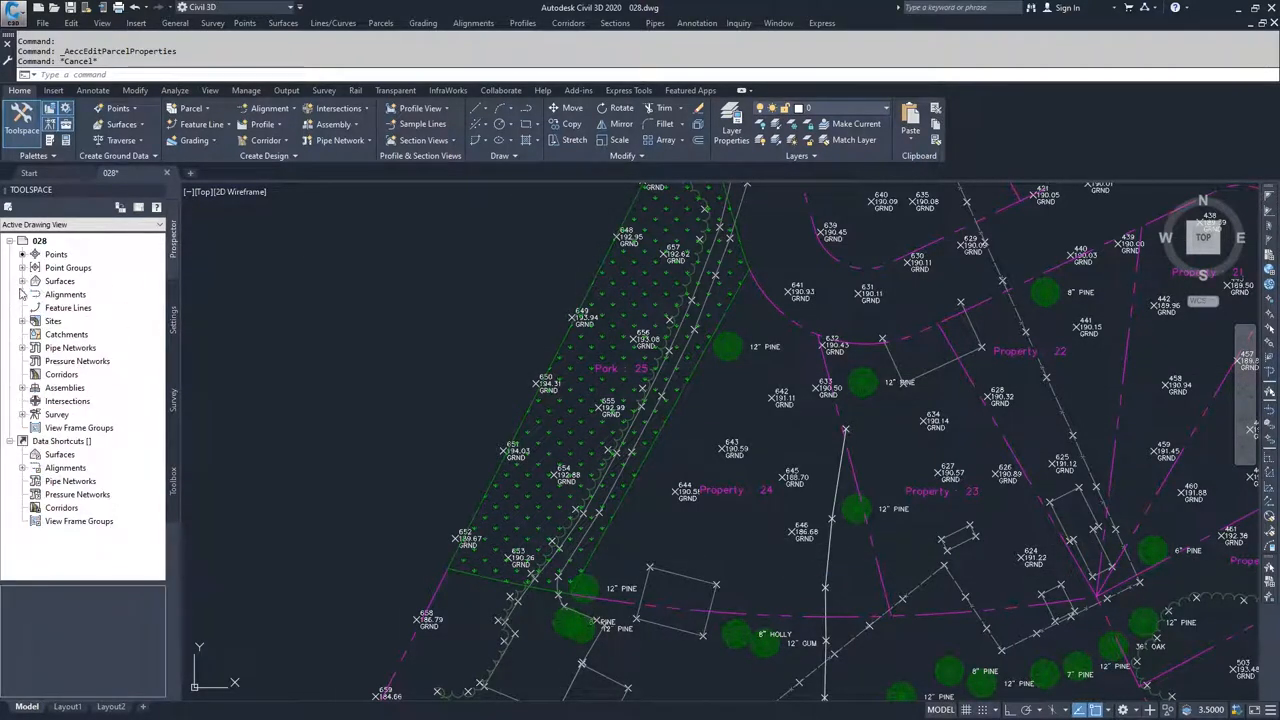
{"action": "left_click", "coordinate": [24, 320]}
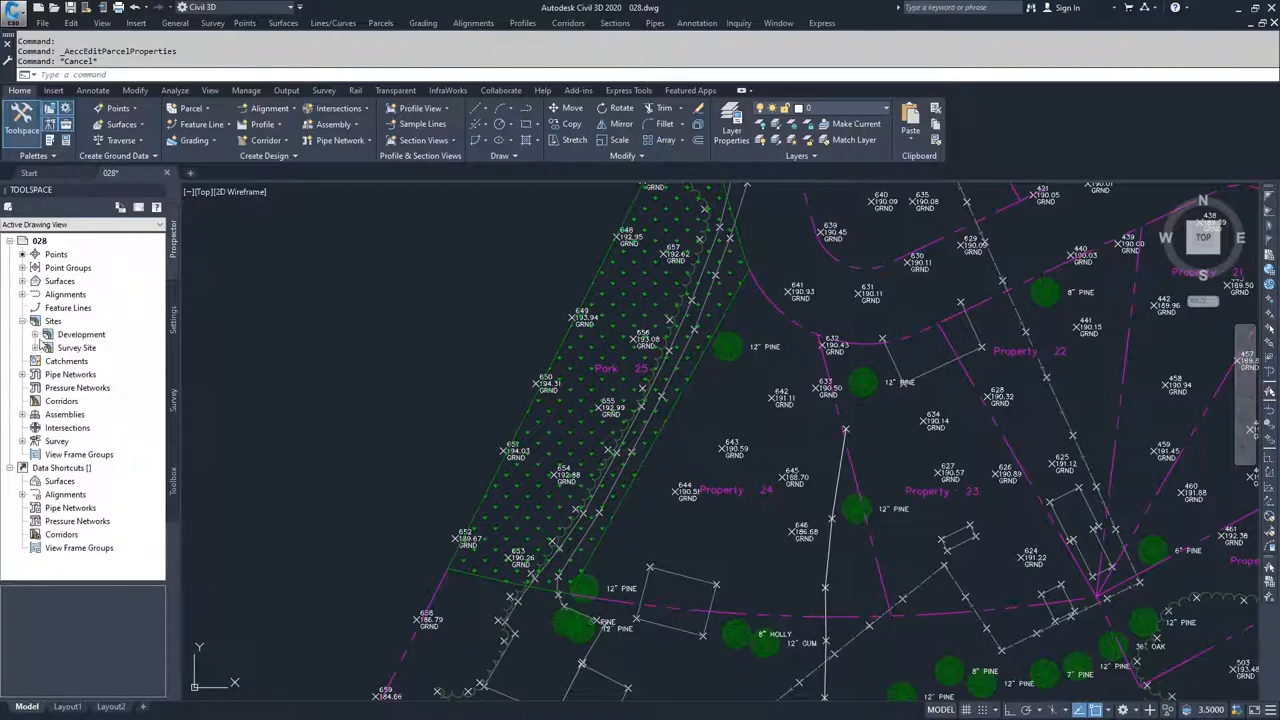
{"action": "left_click", "coordinate": [36, 334]}
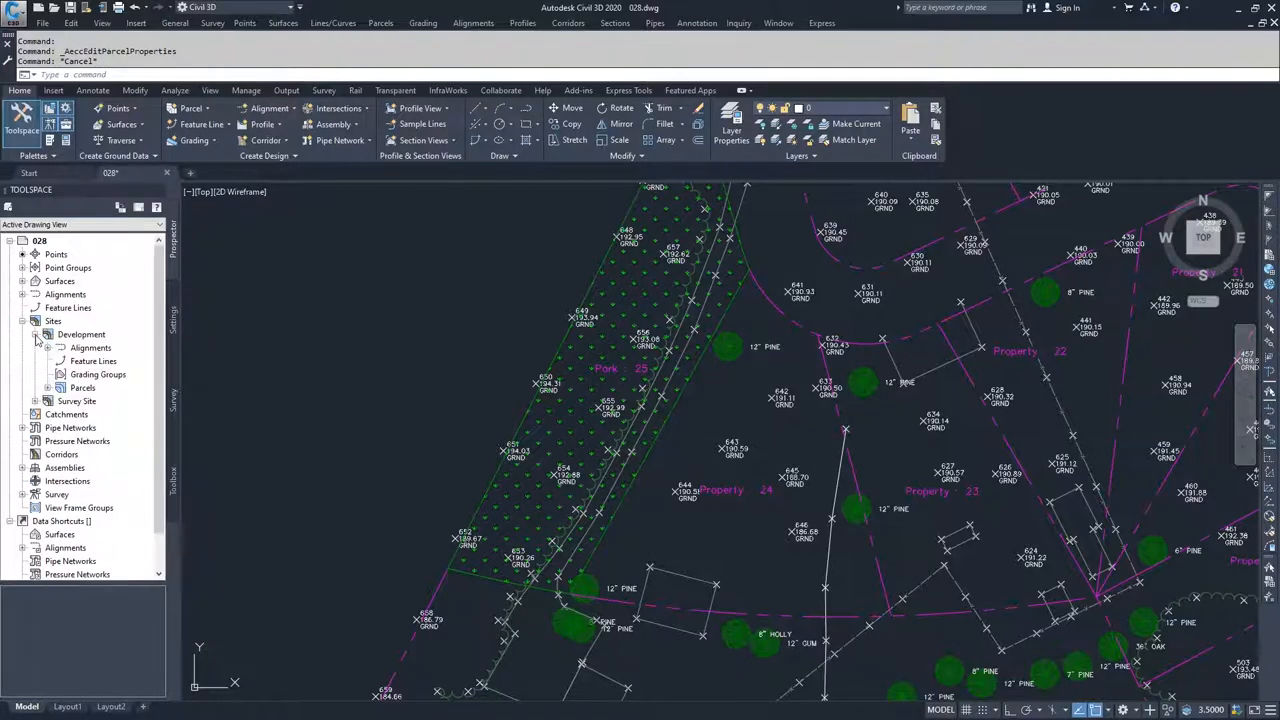
{"action": "left_click", "coordinate": [84, 388]}
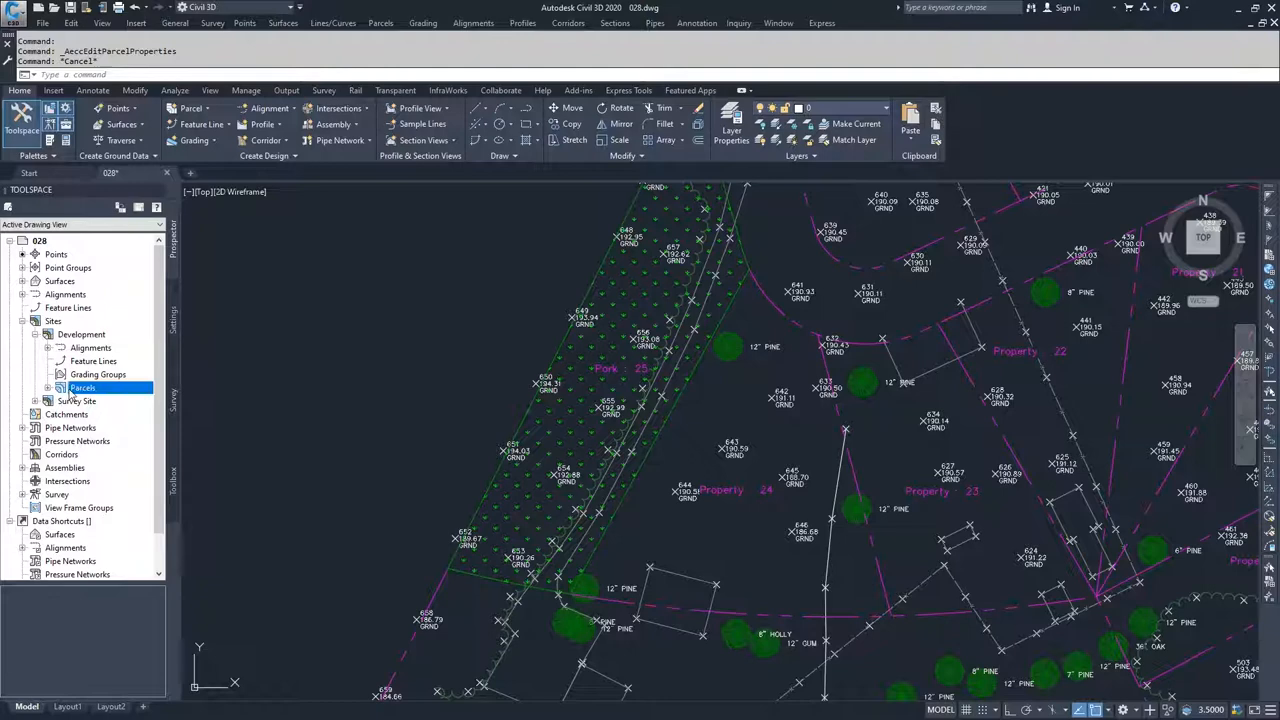
{"action": "right_click", "coordinate": [84, 388]}
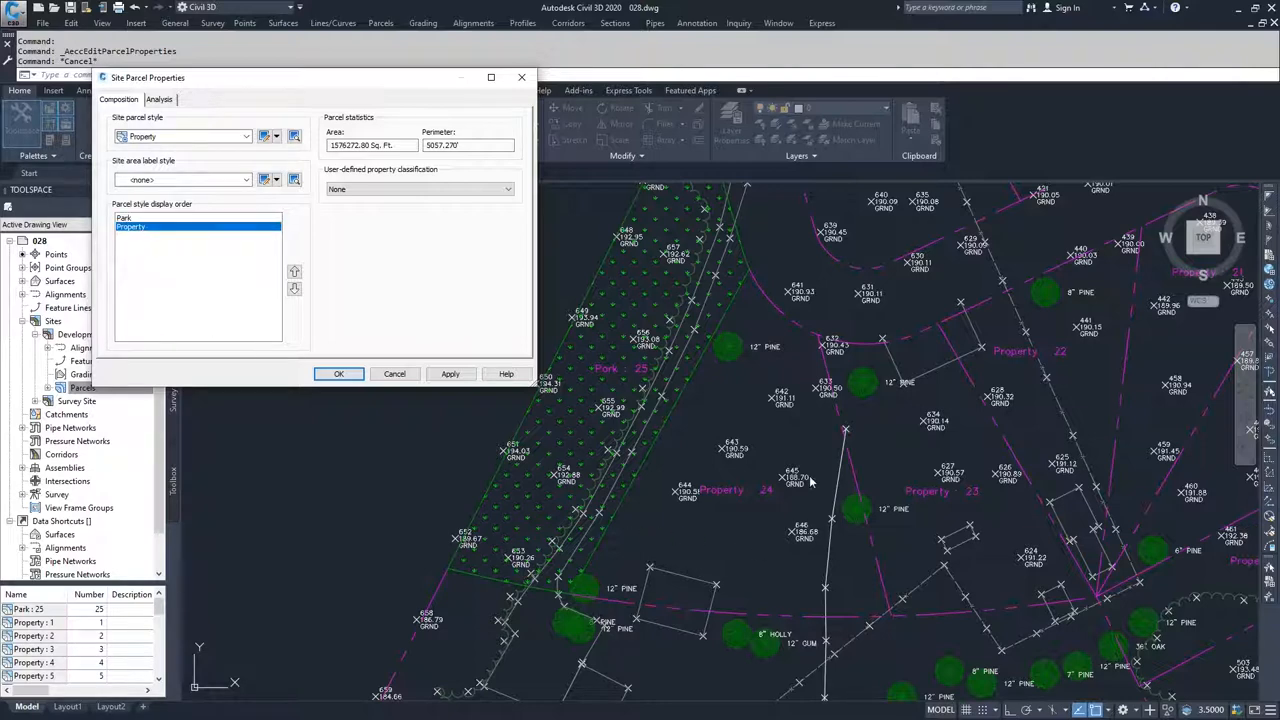
{"action": "mouse_move", "coordinate": [590, 388]}
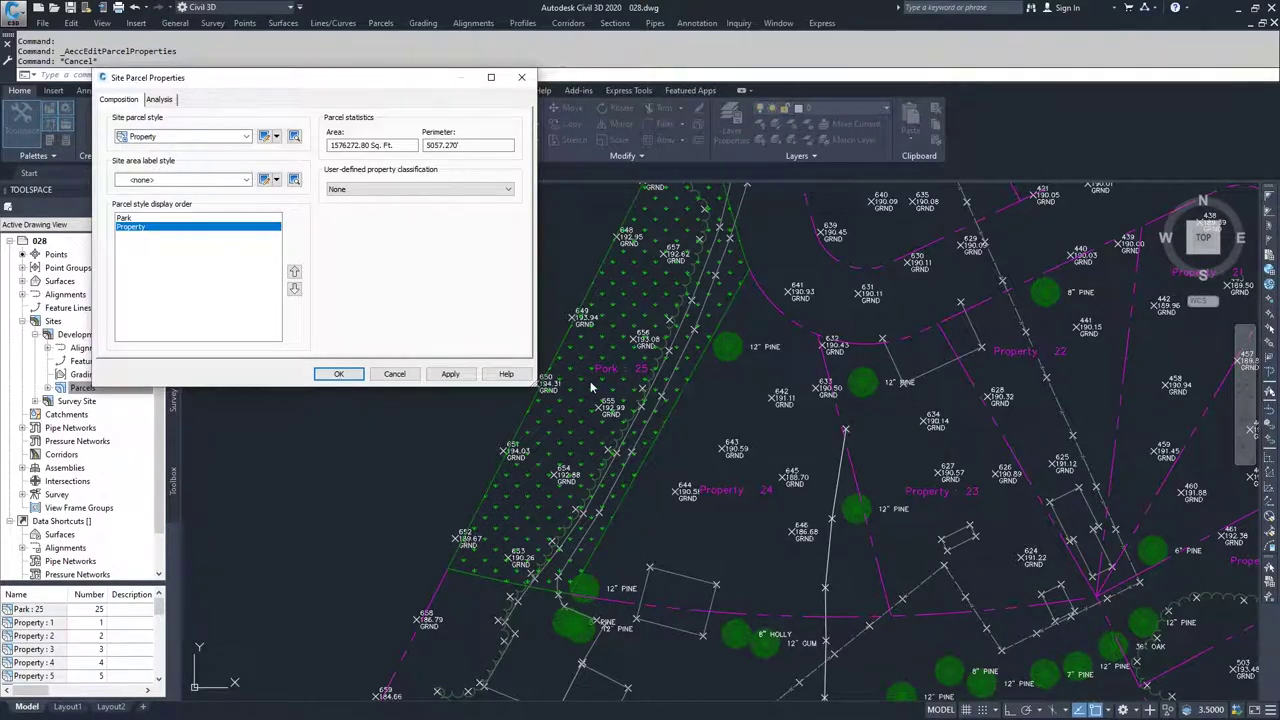
{"action": "mouse_move", "coordinate": [264, 264]}
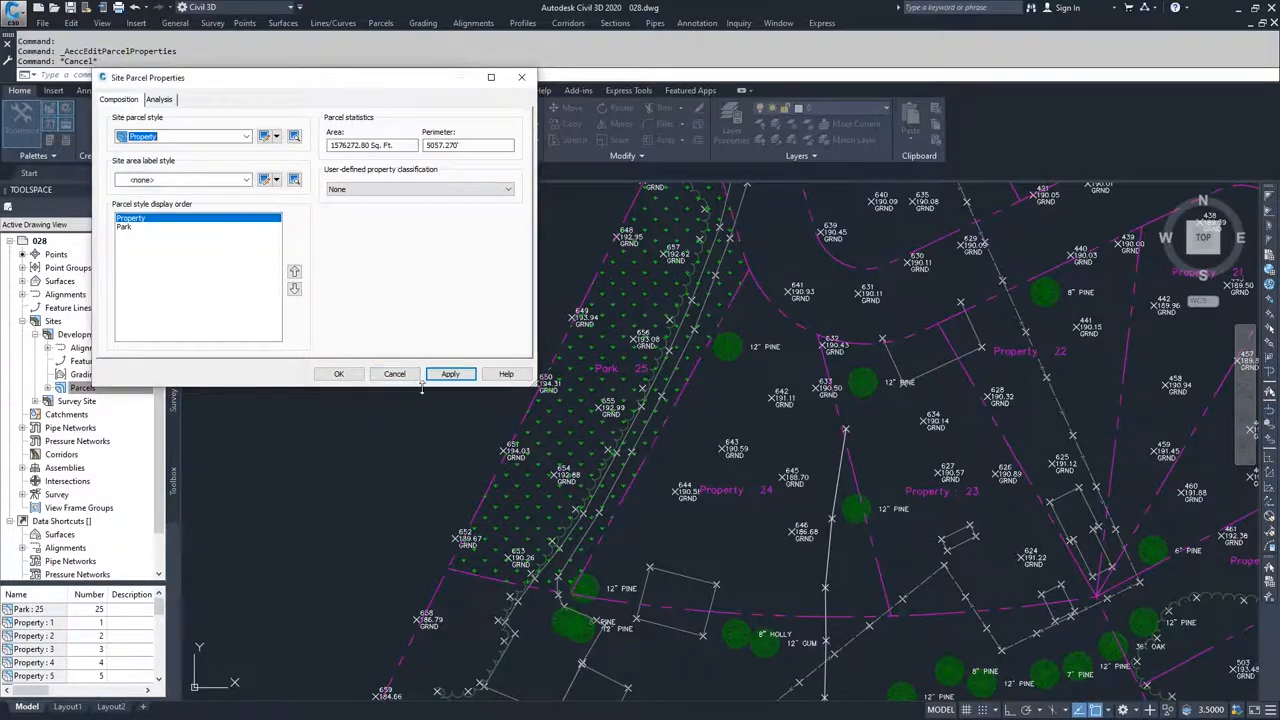
Apply the display order with Park parcels on top and reopen the site parcel properties
{"action": "left_click", "coordinate": [394, 374]}
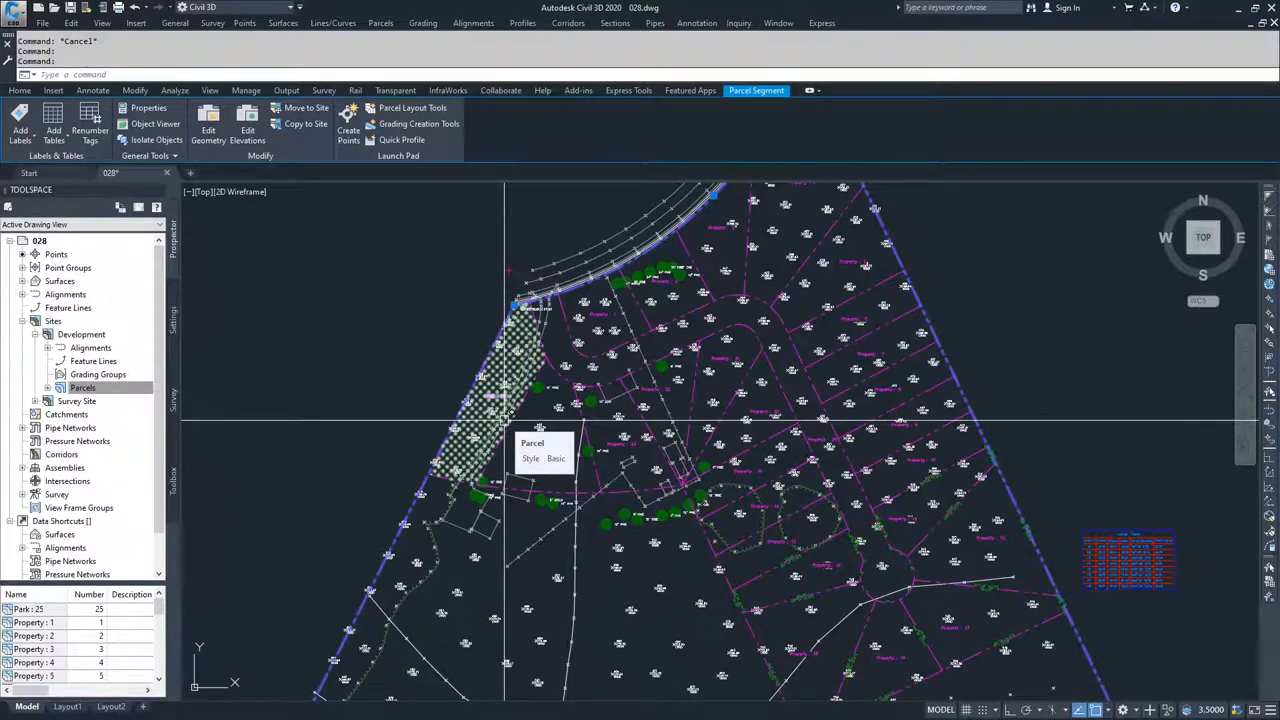
{"action": "right_click", "coordinate": [82, 388]}
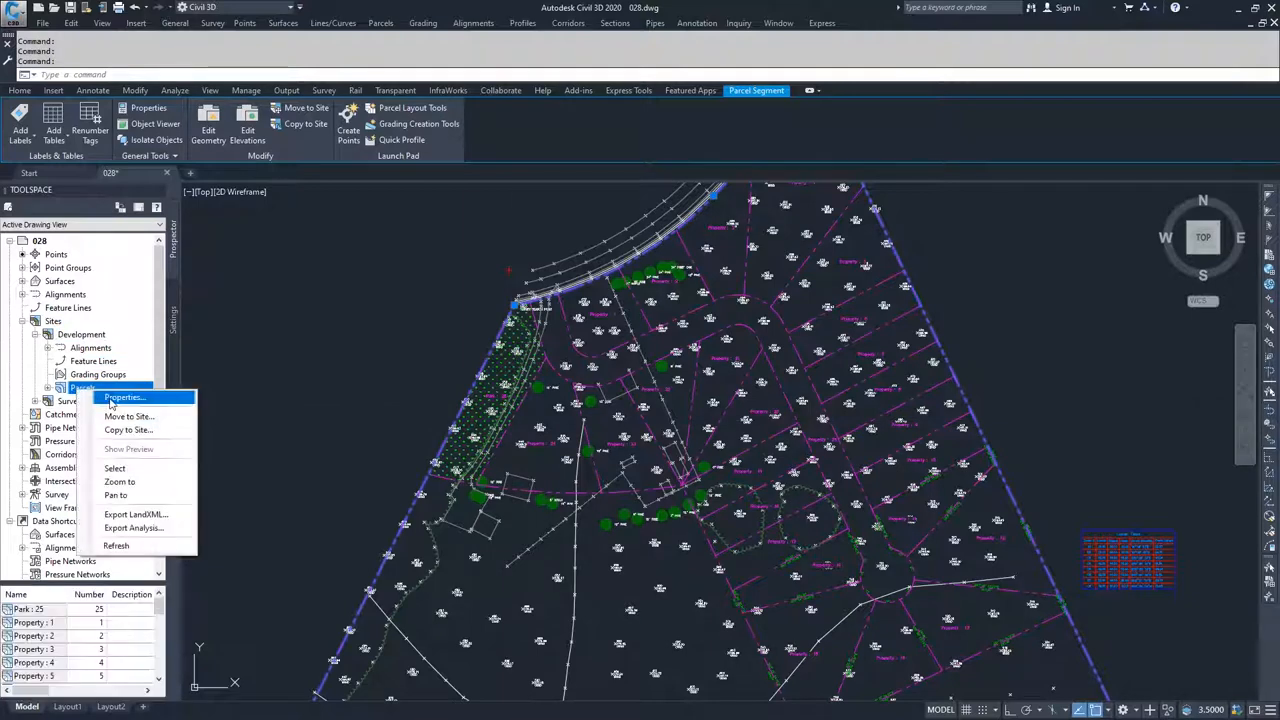
{"action": "left_click", "coordinate": [124, 396]}
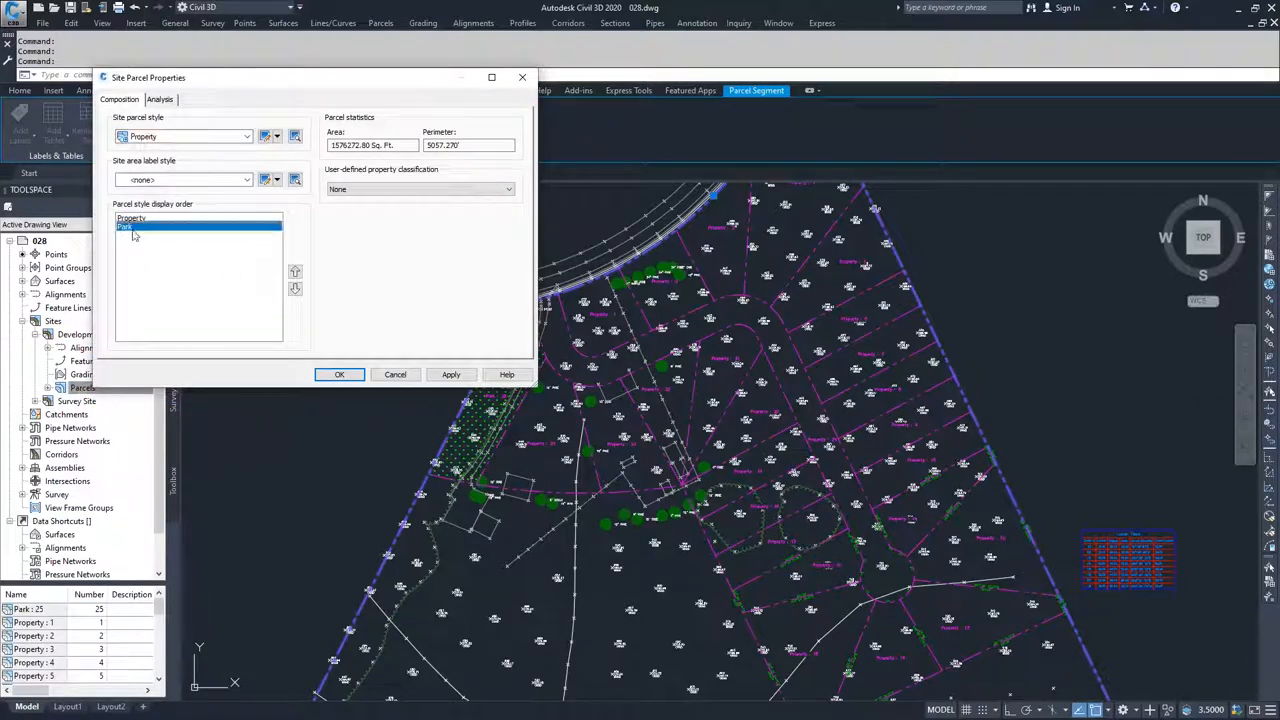